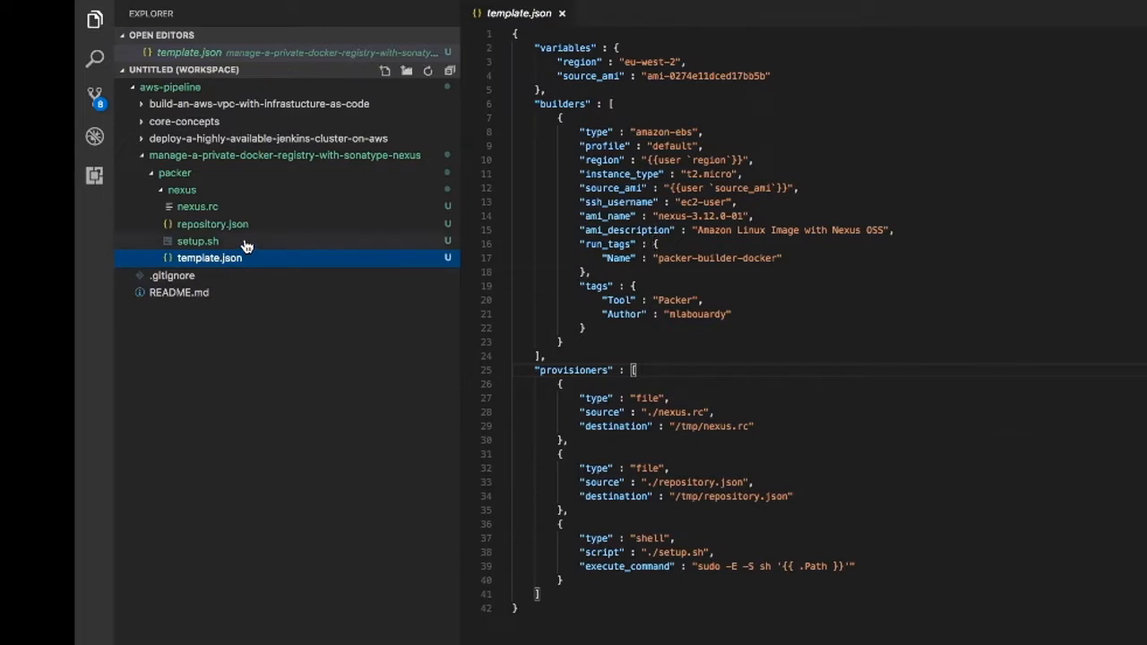
Review setup.sh, then open nexus/repository.json and read through its Groovy docker-repository script
left_click(197, 240)
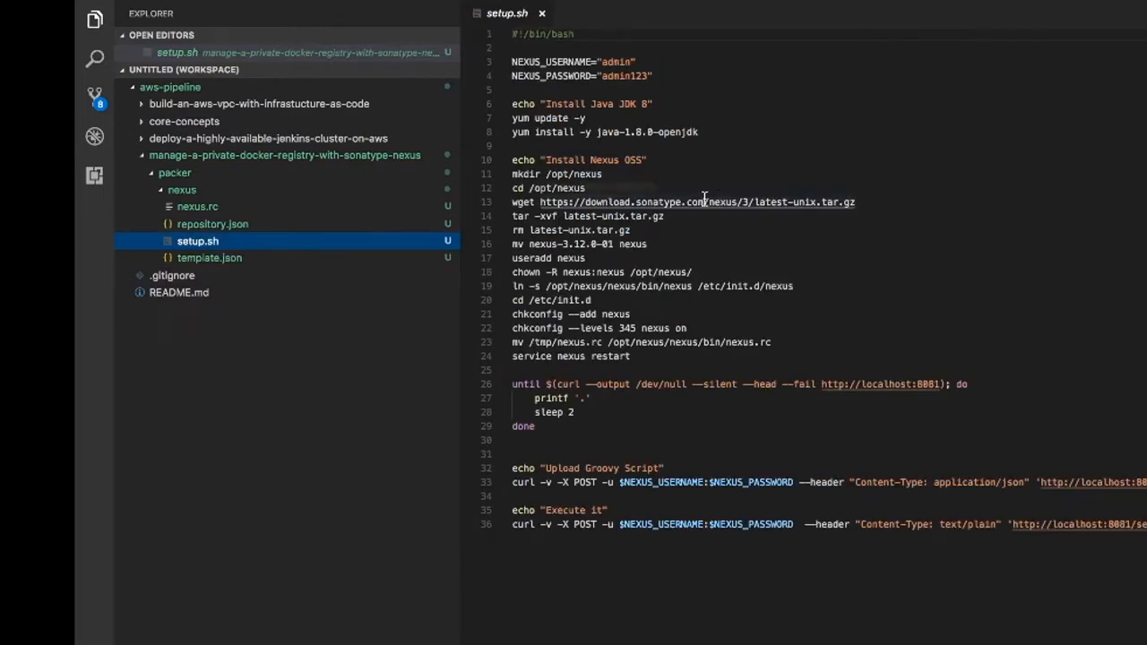
mouse_move(784, 165)
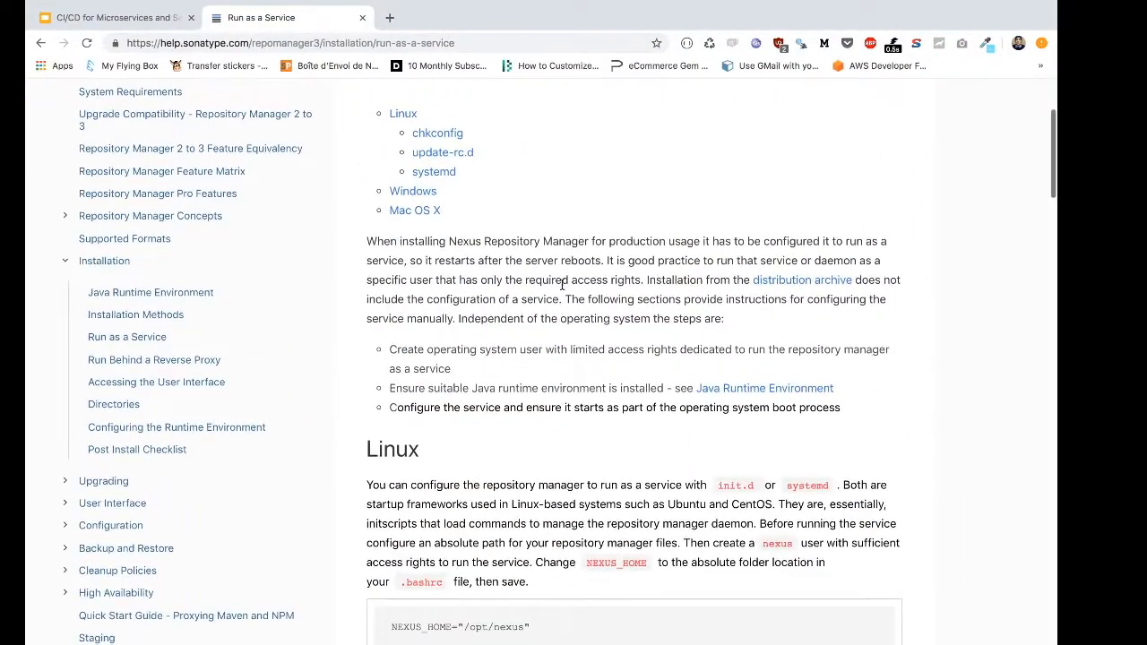
scroll("down", 3)
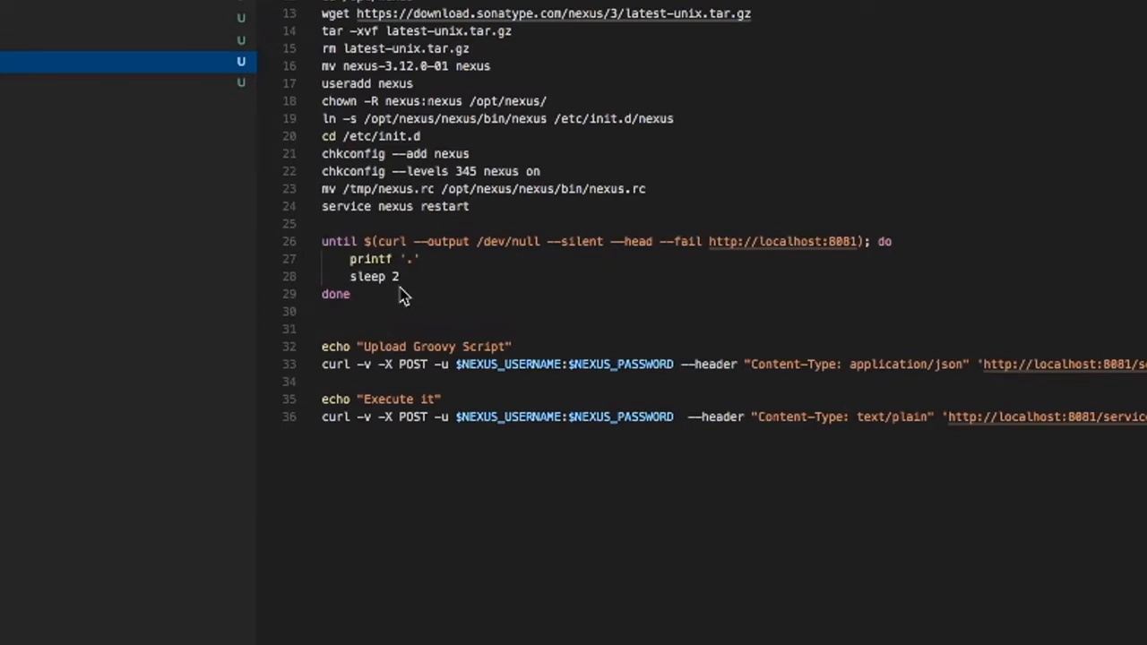
mouse_move(505, 338)
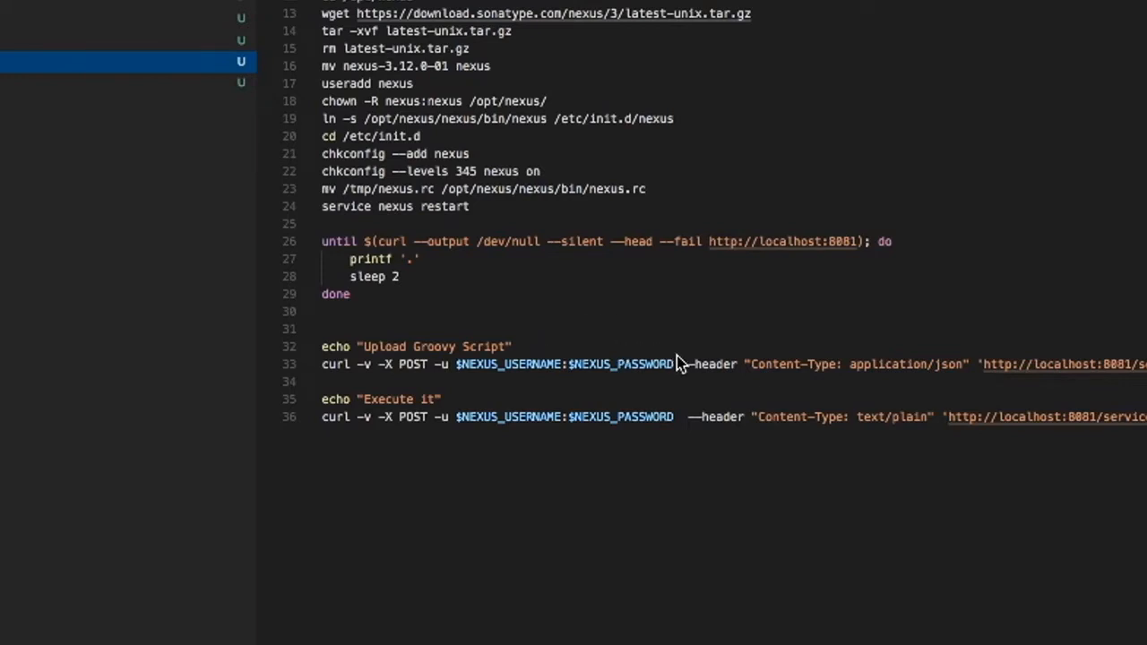
mouse_move(724, 349)
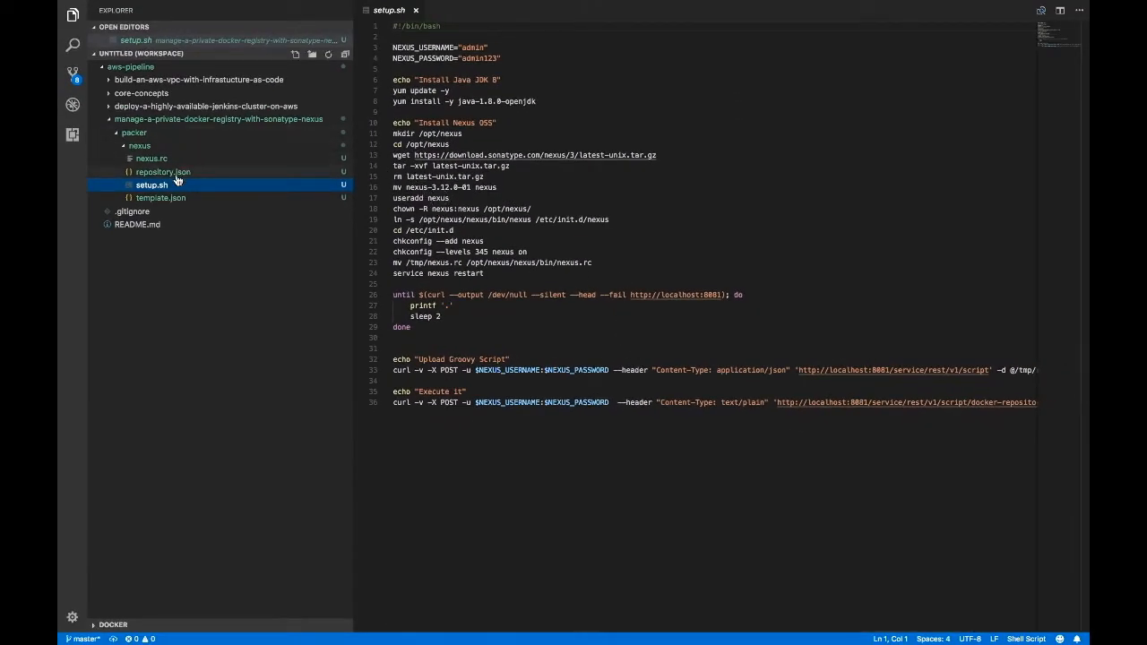
left_click(163, 172)
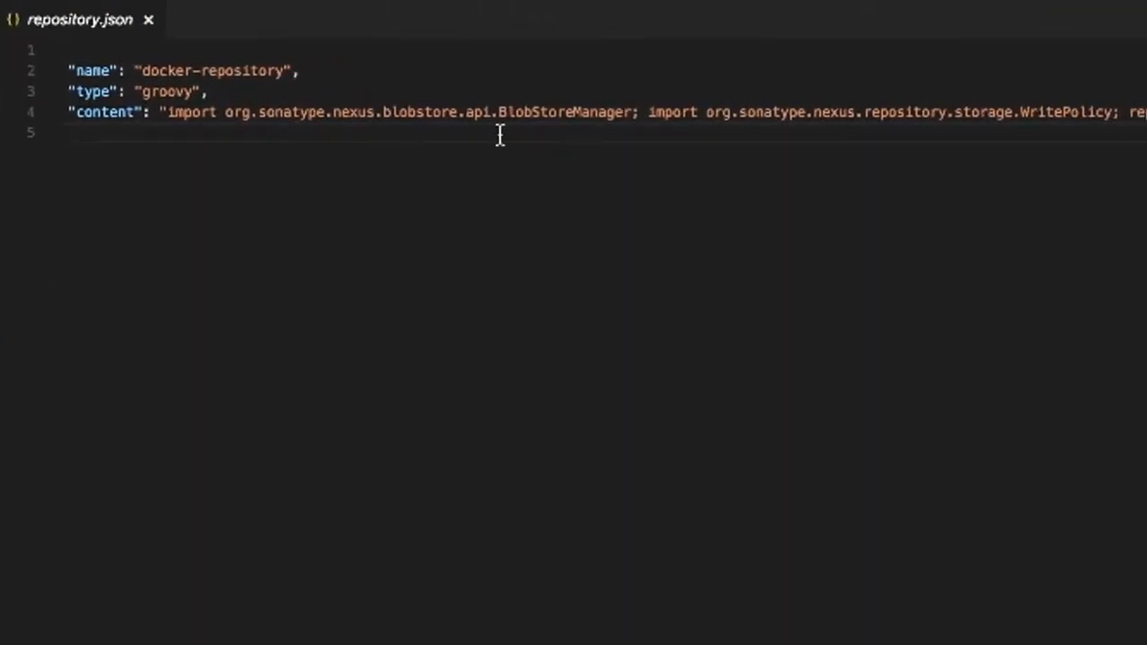
scroll("right", 3)
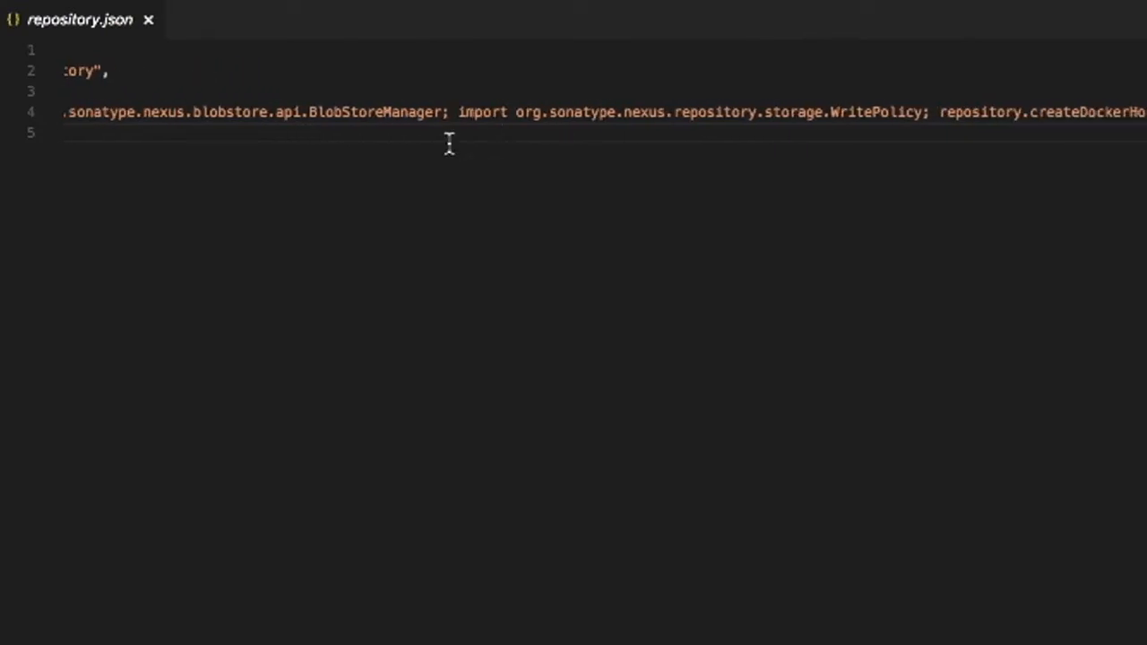
mouse_move(724, 111)
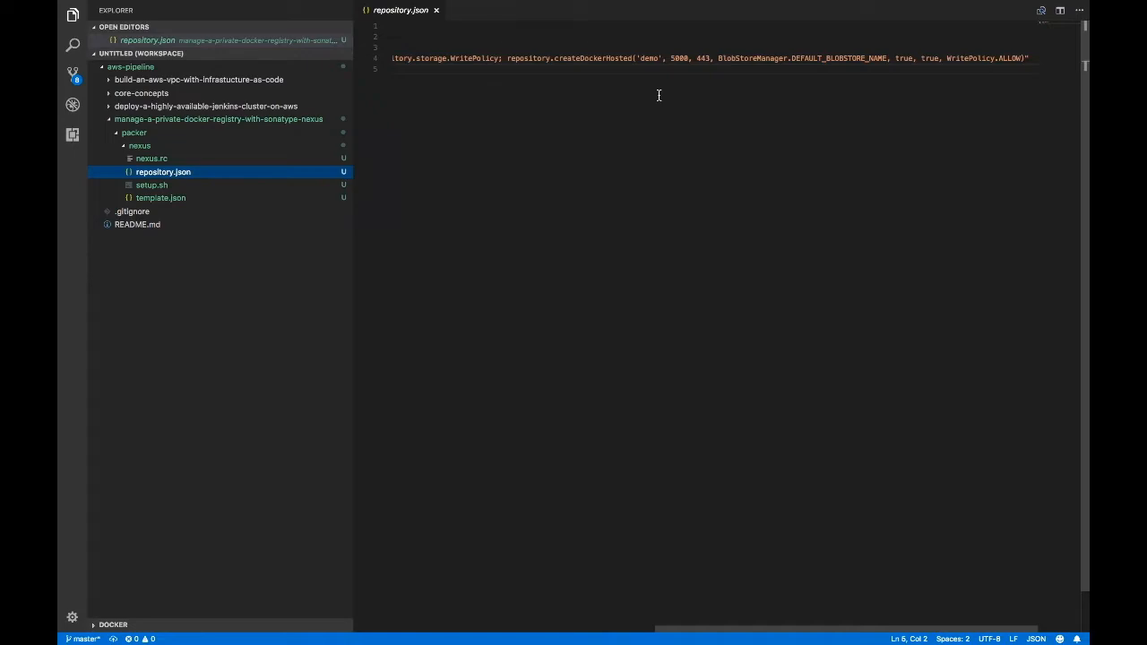
Bring up the Linux init.d and systemd section of the Nexus Run as a Service docs
left_click(319, 18)
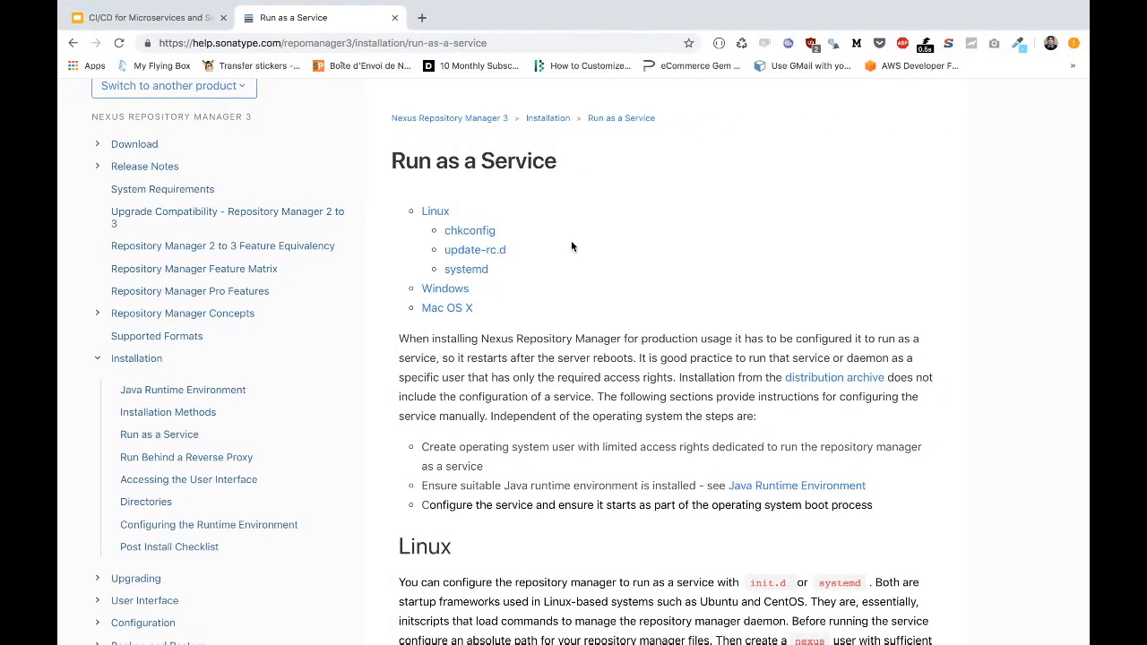
scroll("down", 3)
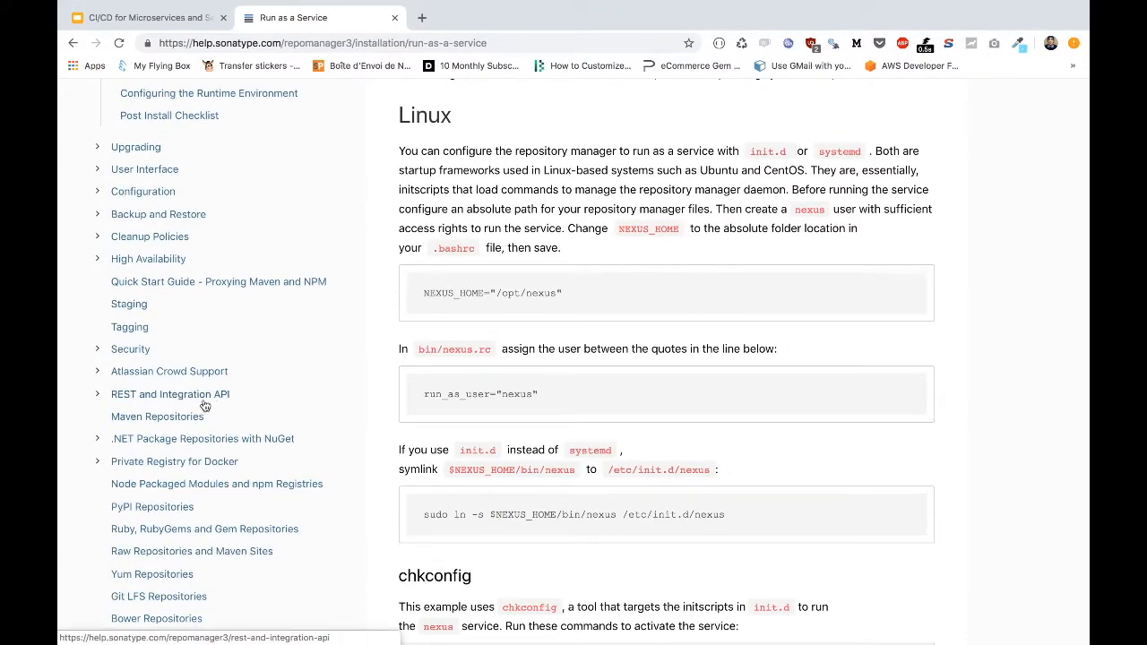
Watch the packer build of template.json finish creating the Nexus AMI in eu-west-2
left_click(169, 394)
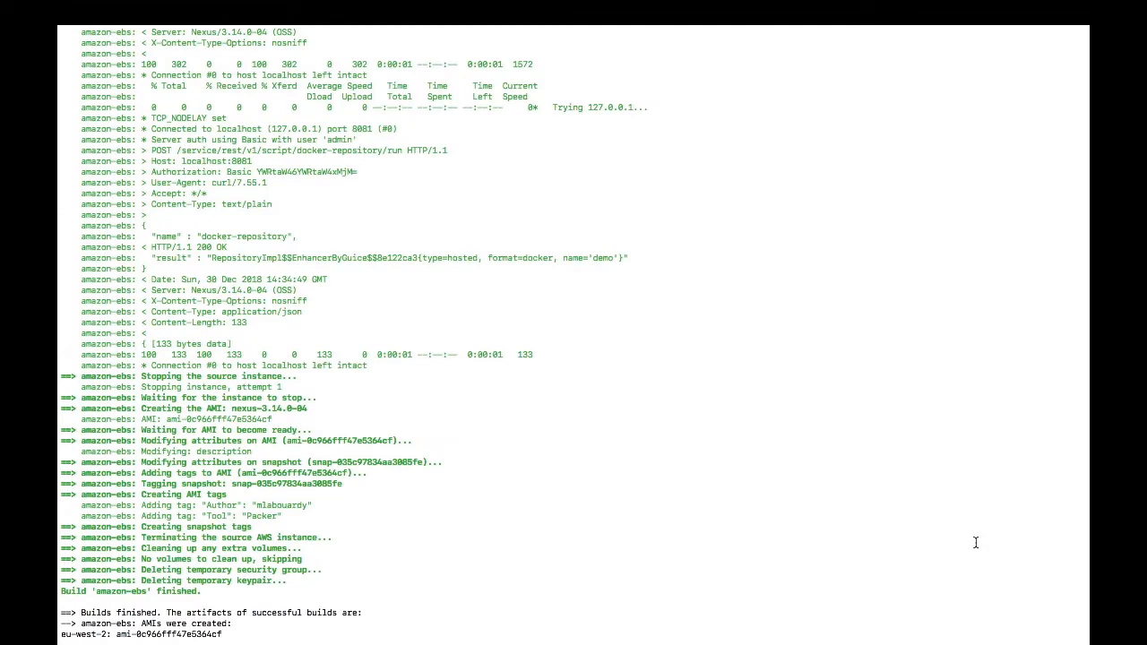
mouse_move(778, 493)
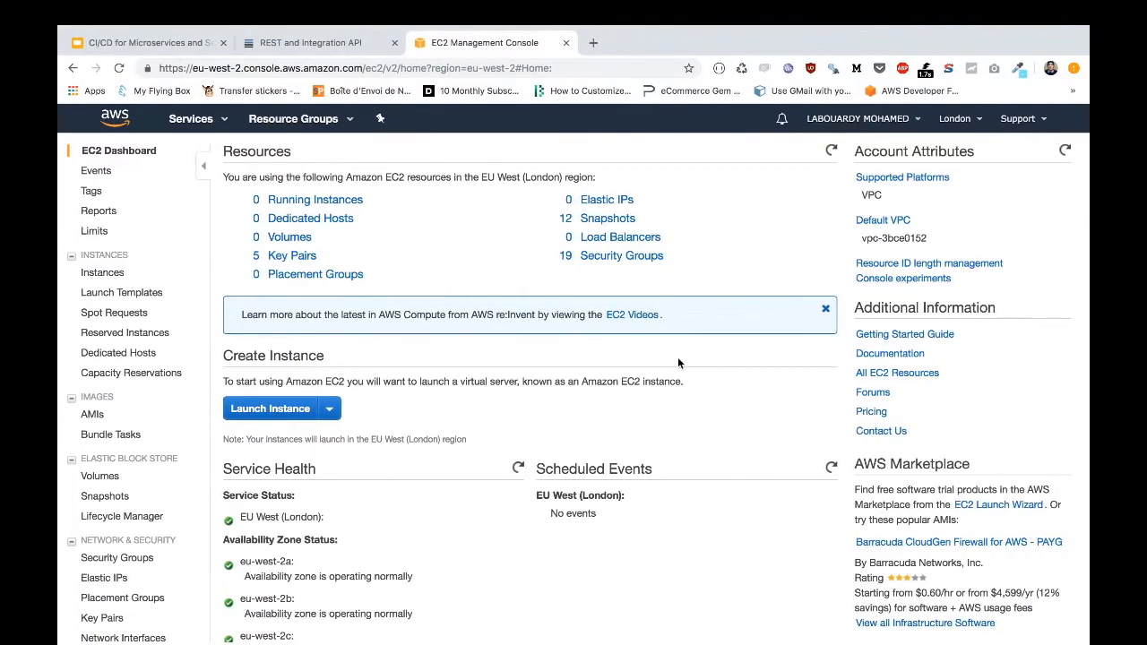
mouse_move(273, 348)
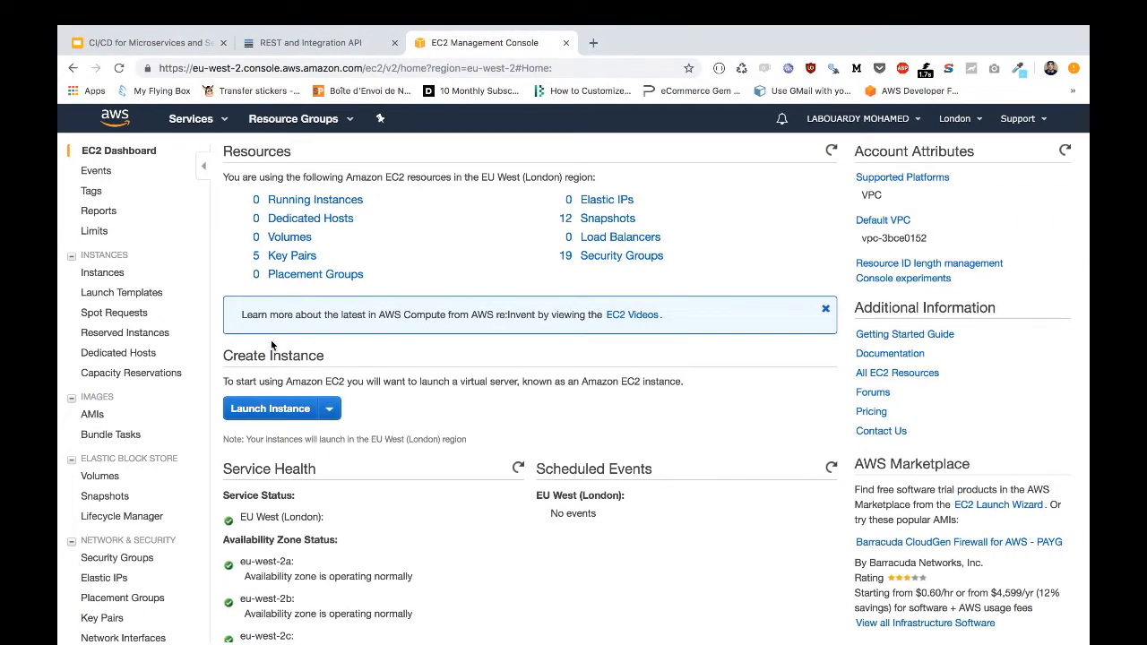
left_click(93, 414)
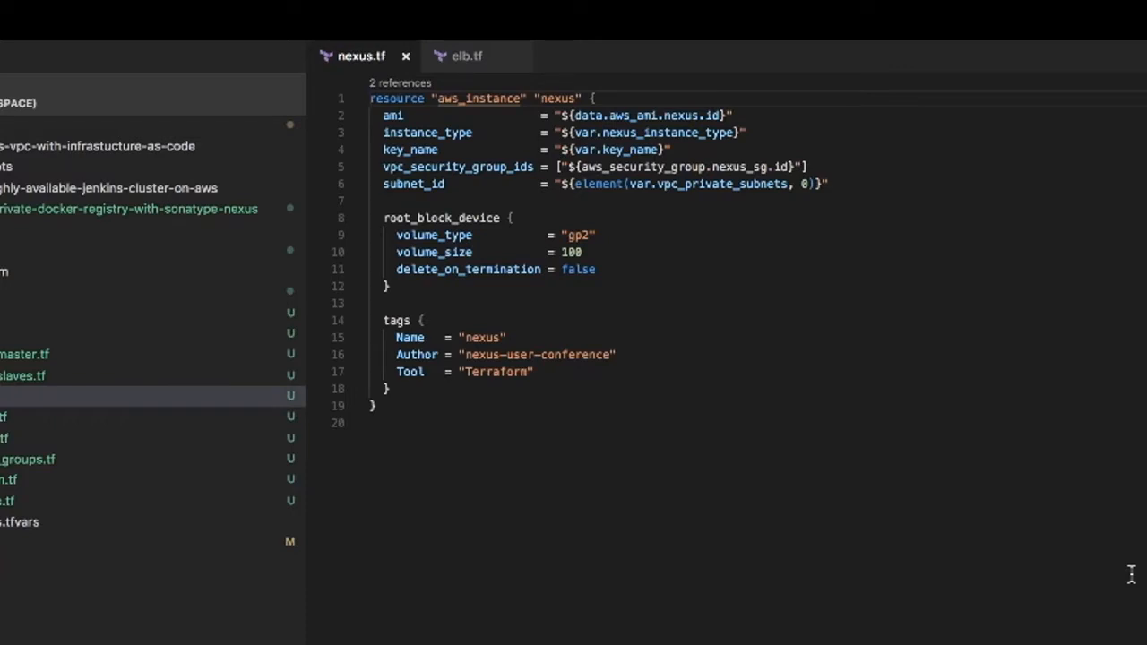
mouse_move(954, 416)
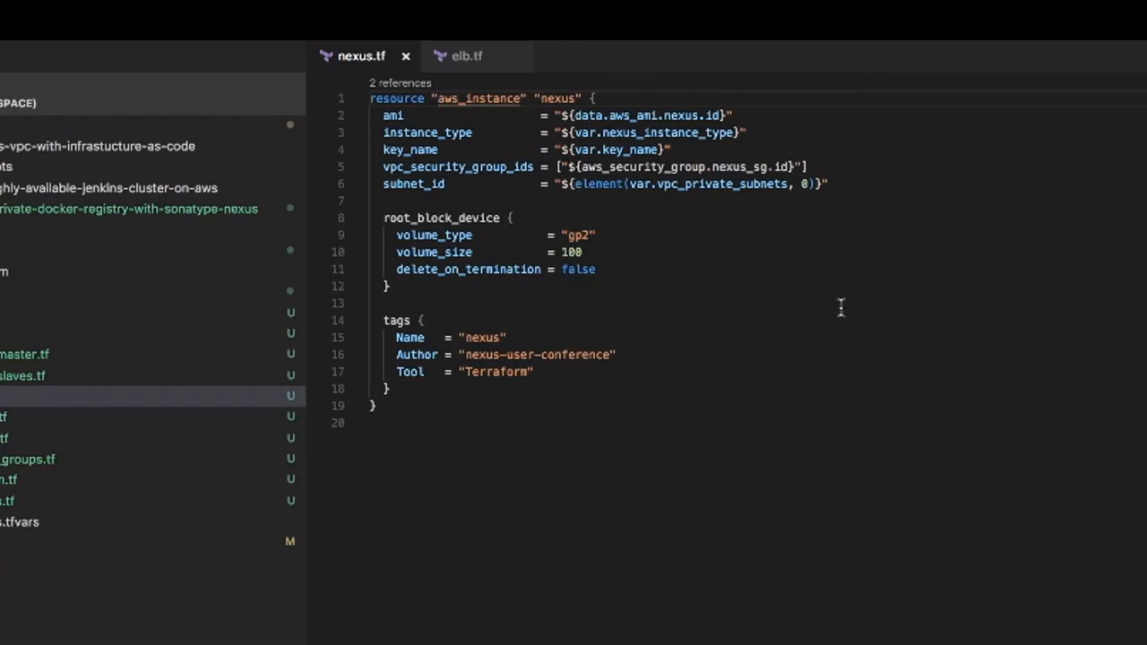
mouse_move(756, 258)
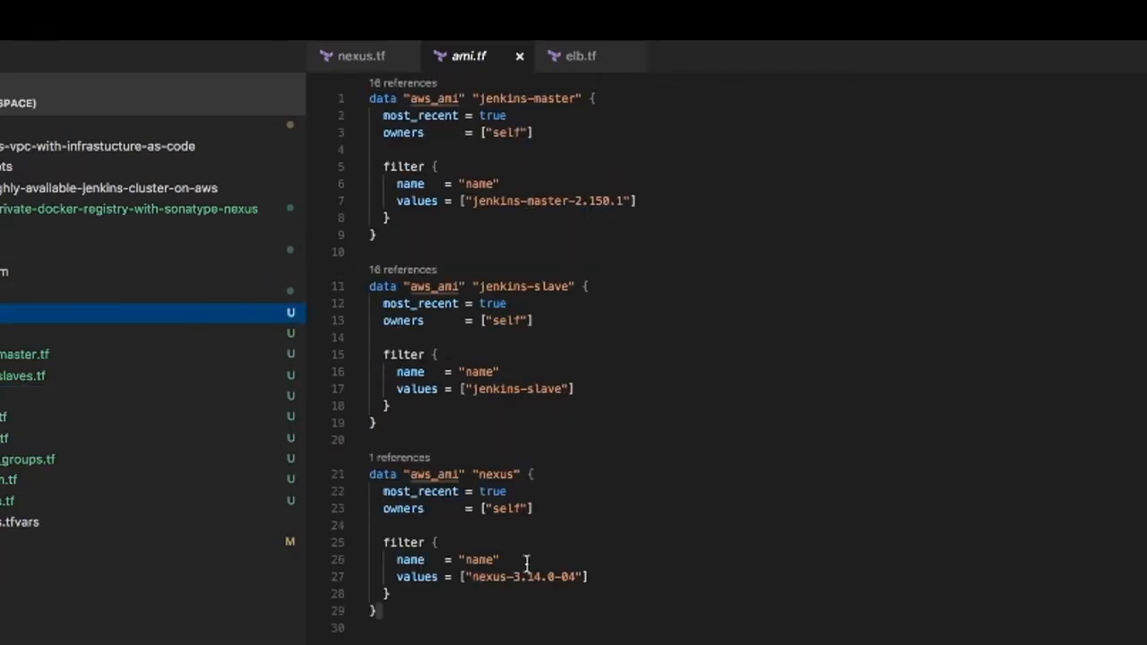
Review elb.tf's Nexus and registry load balancers pointing at the Nexus instance
left_click(581, 56)
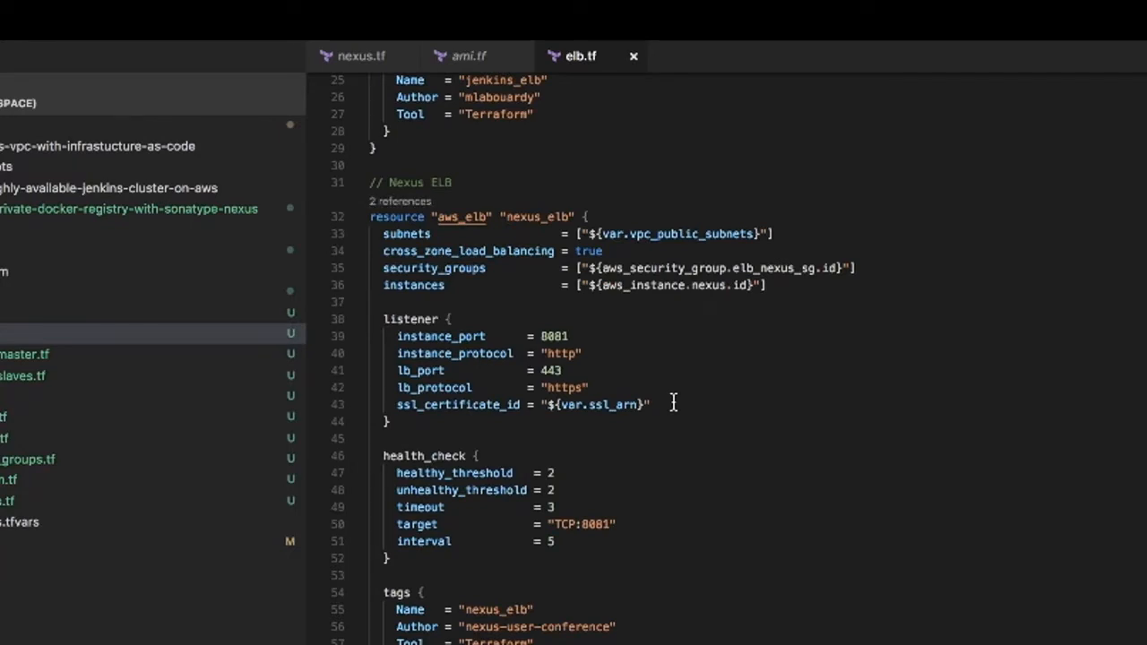
mouse_move(615, 344)
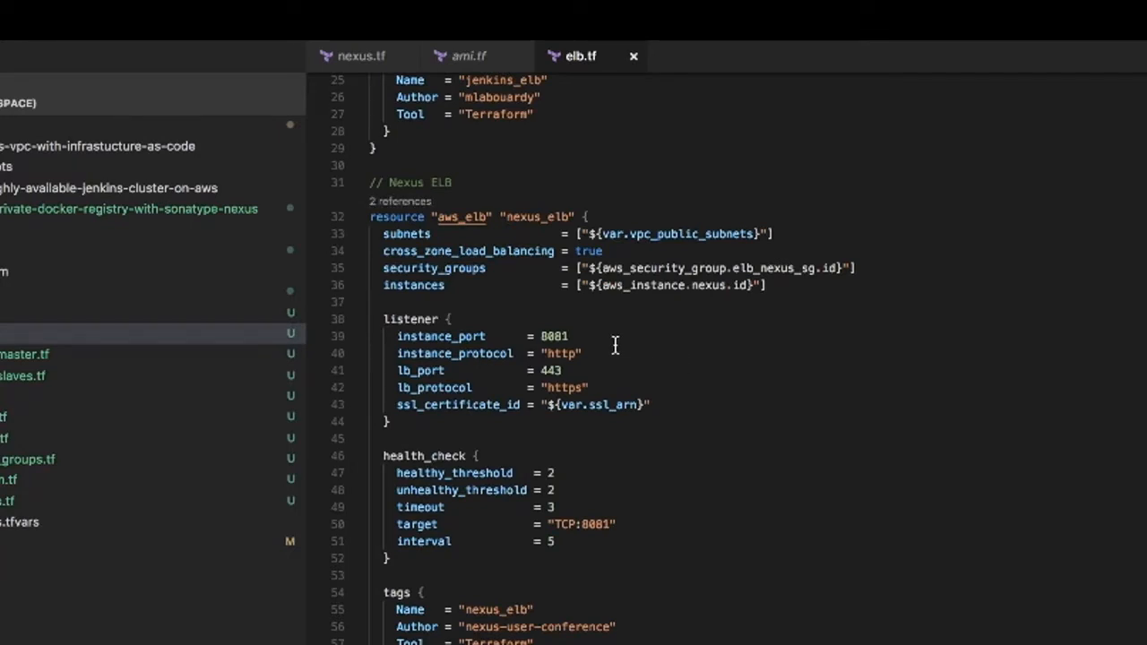
scroll("down", 3)
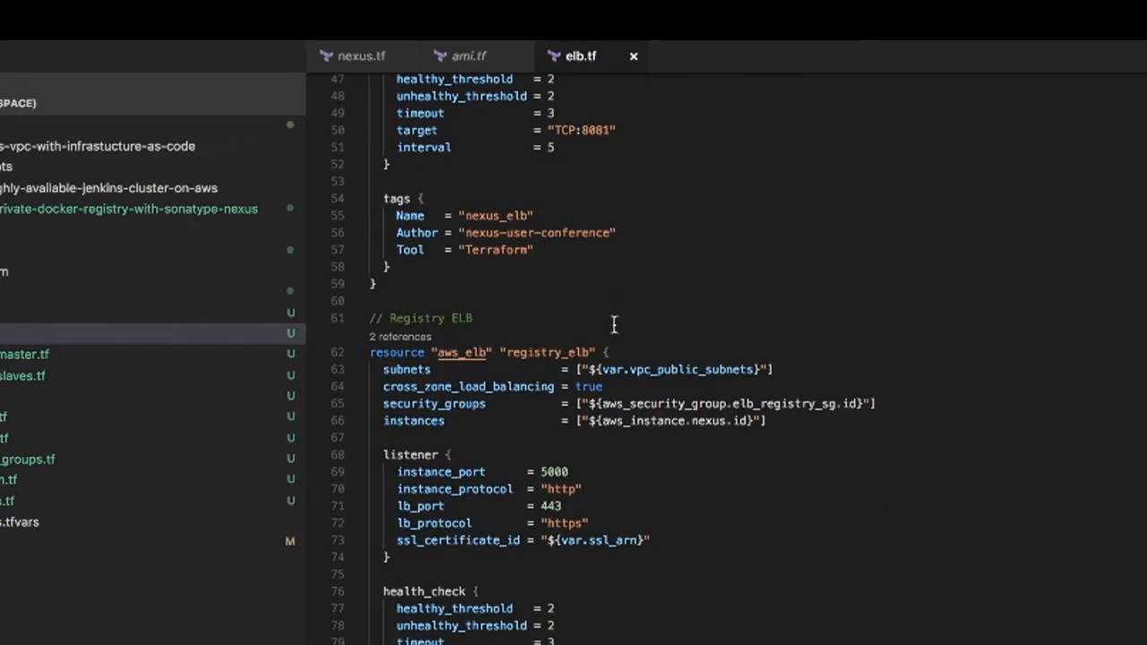
mouse_move(636, 337)
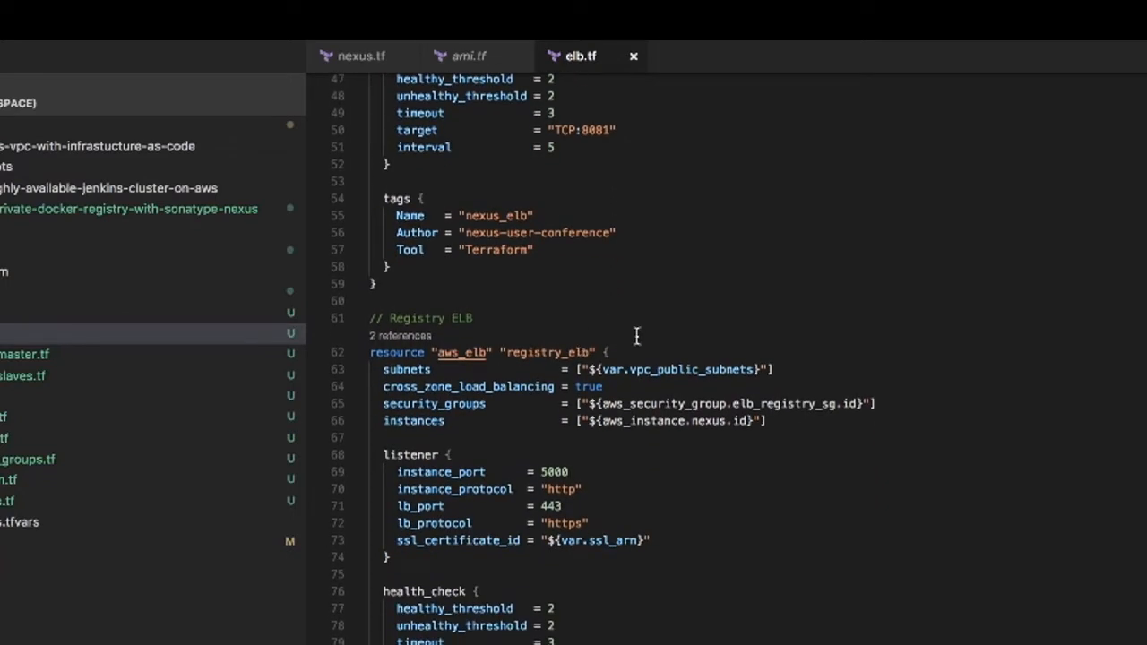
mouse_move(79, 430)
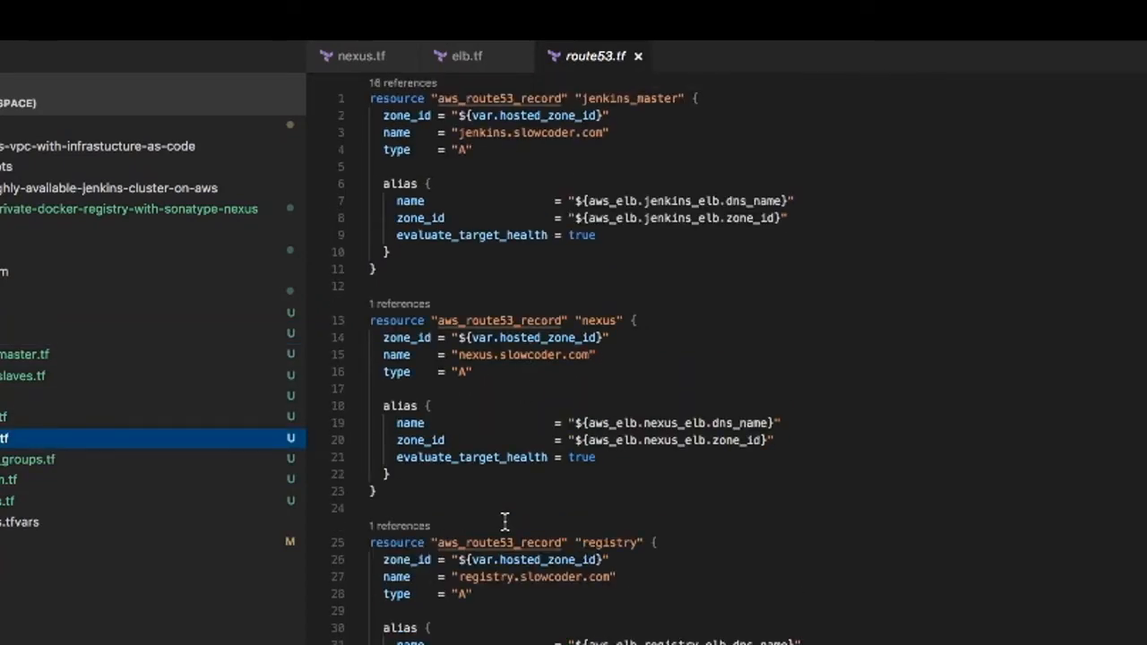
mouse_move(526, 493)
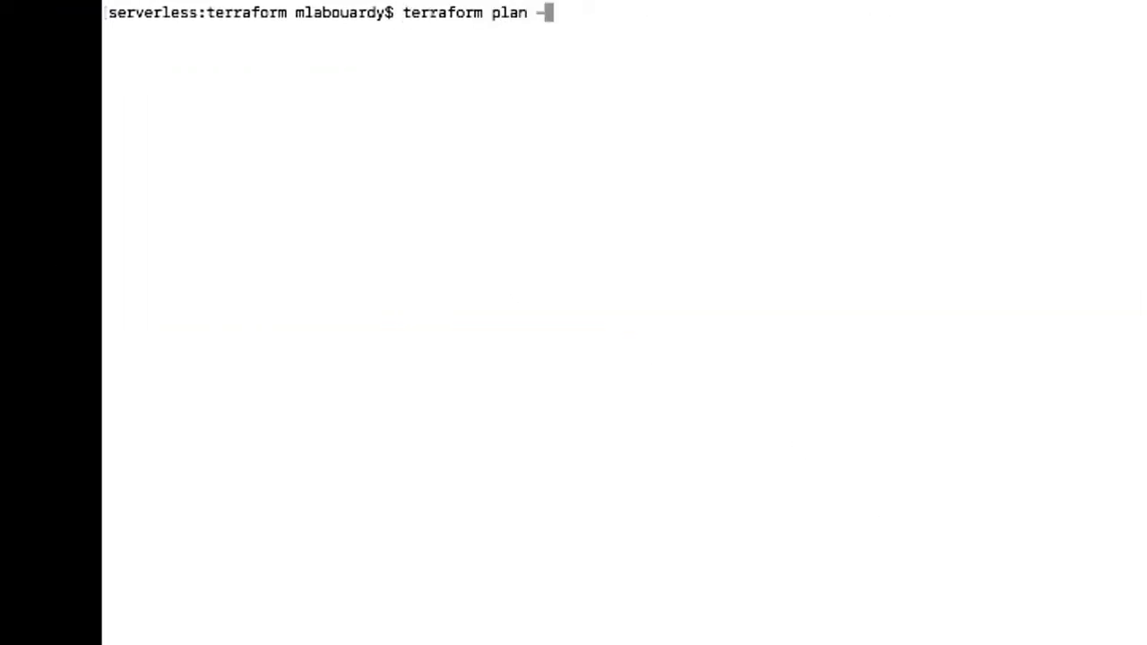
Run terraform plan and apply with --var-file=variables.tfvars, adding 8 resources
type("-var-file=variables.tf")
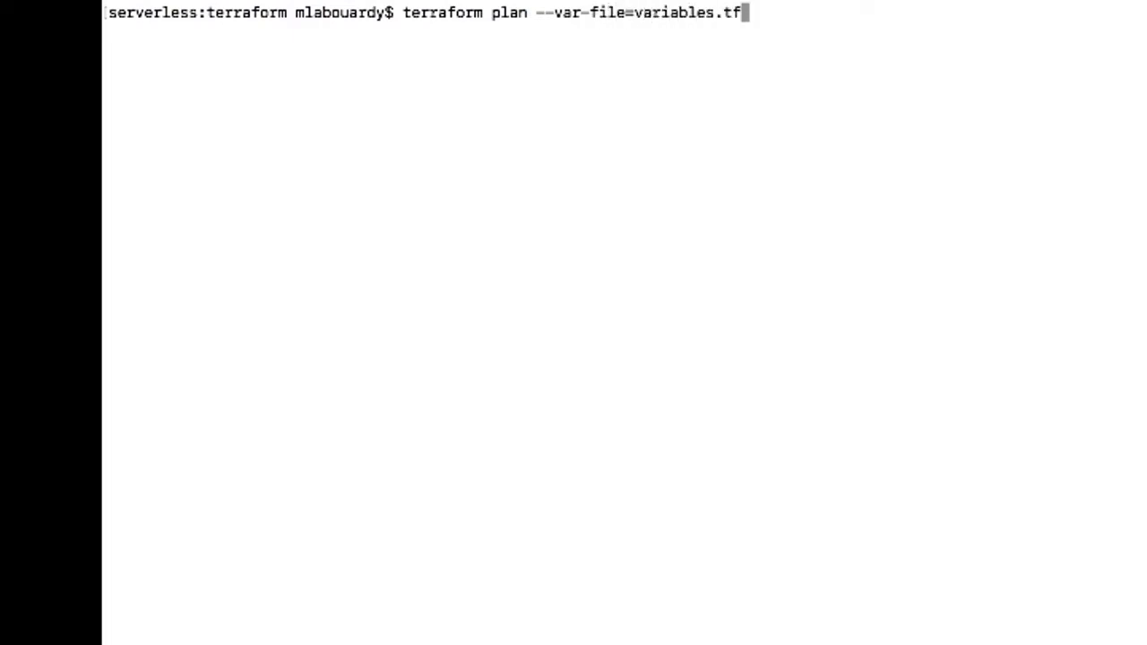
type("vars")
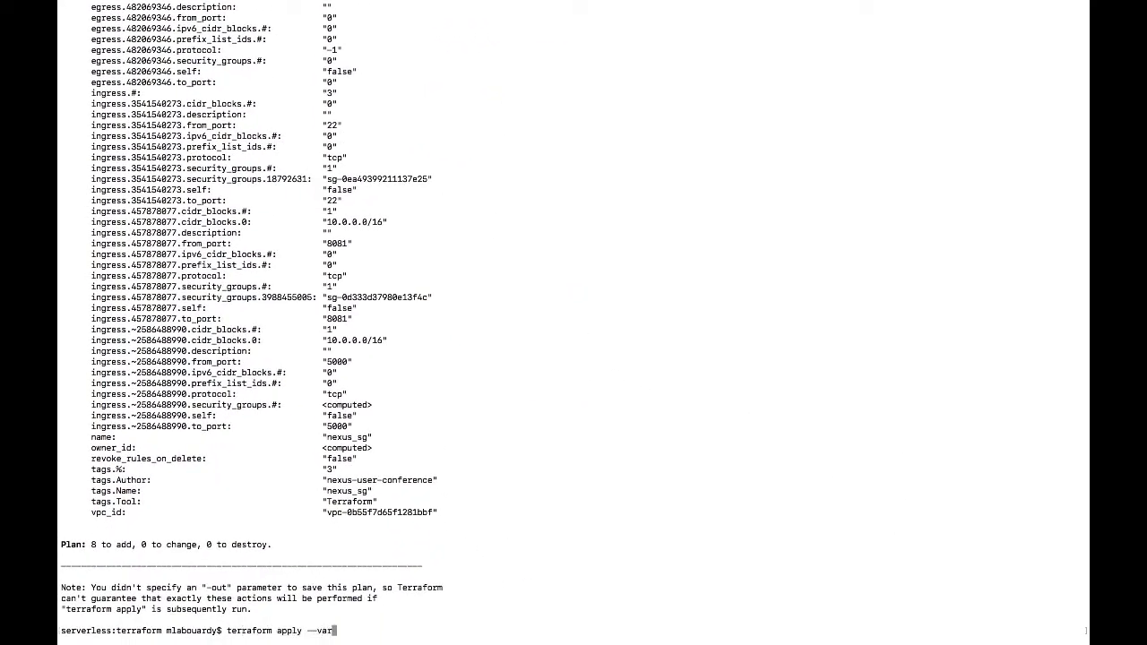
type("-file=variables.tfvars")
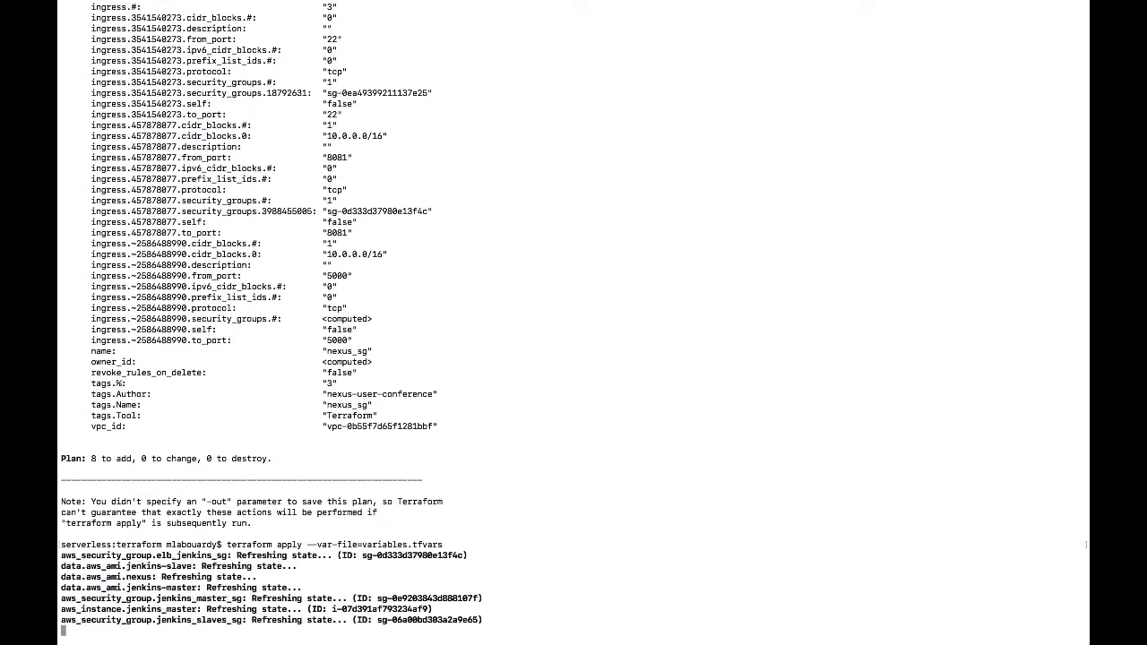
scroll("down", 3)
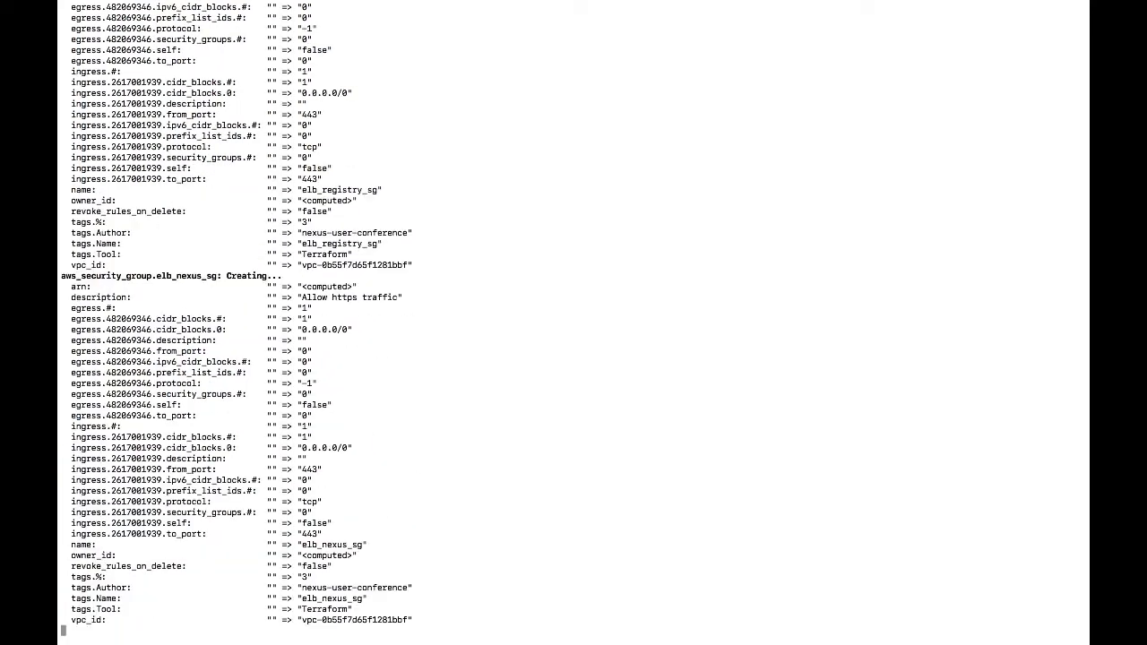
scroll("down", 3)
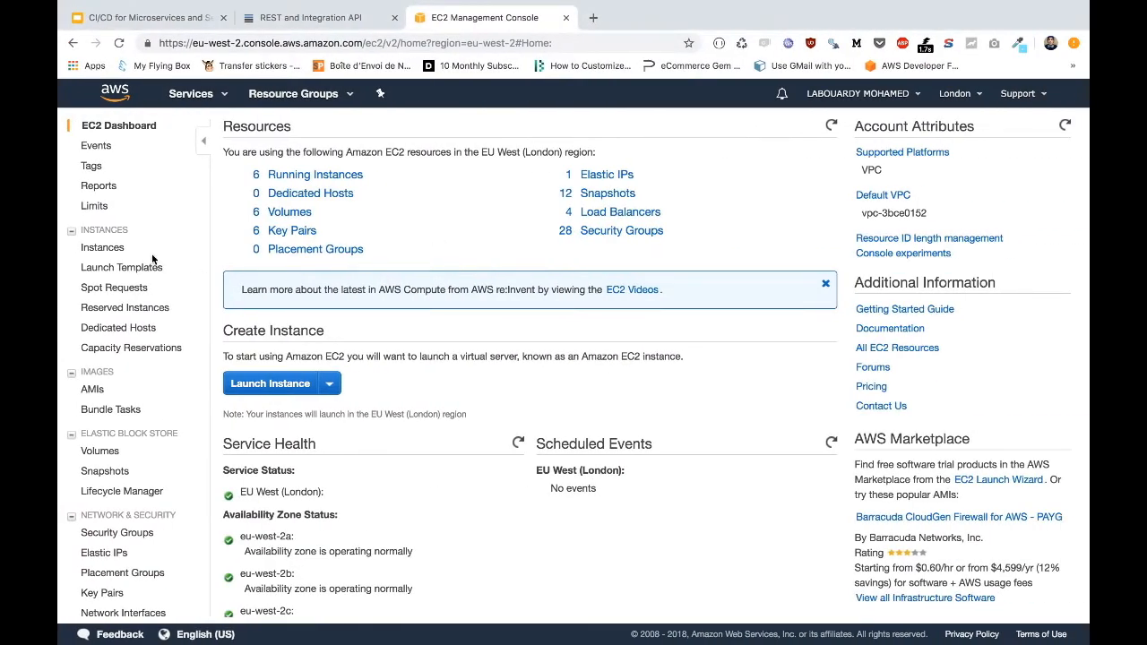
List the EC2 instances showing the new nexus instance running with bastion and Jenkins
left_click(102, 247)
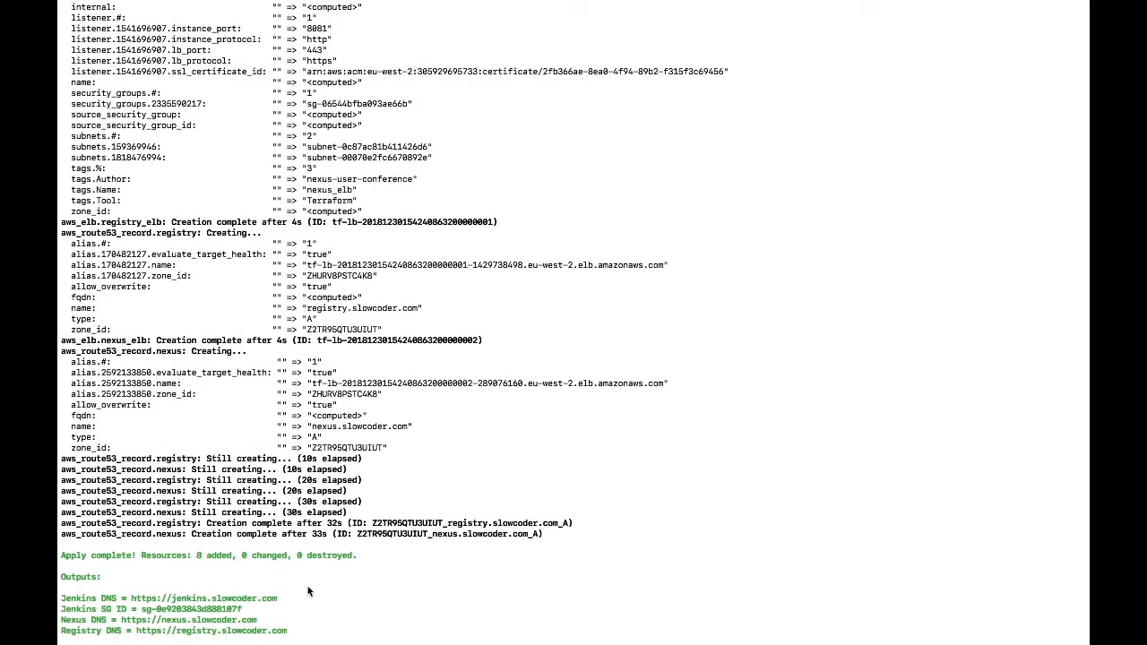
mouse_move(305, 595)
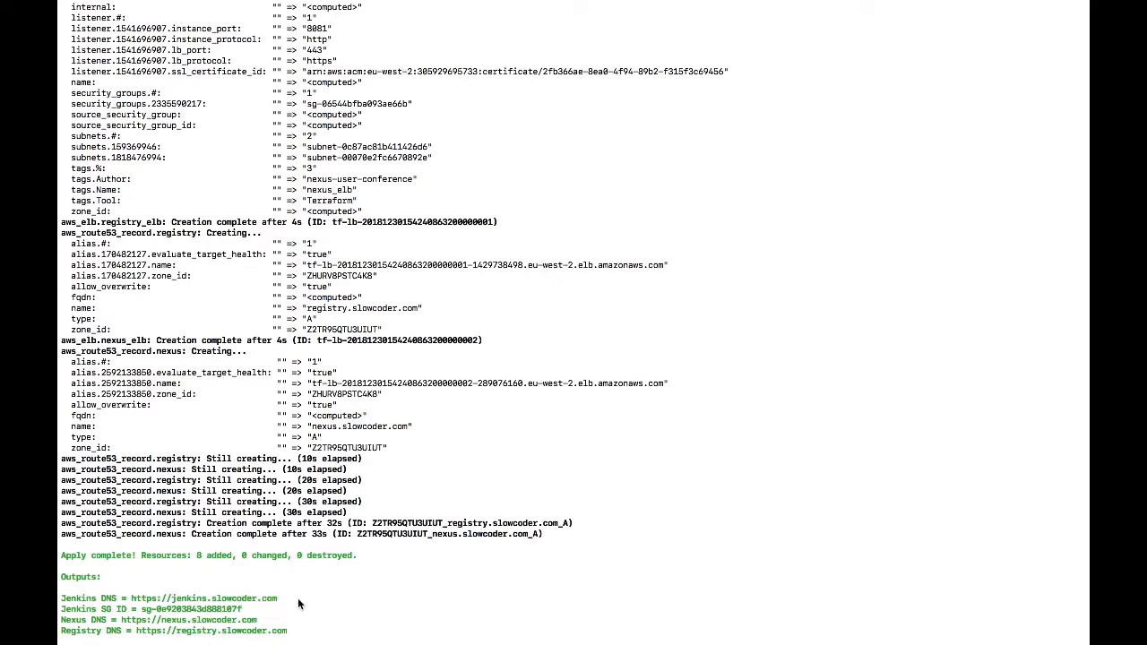
mouse_move(296, 628)
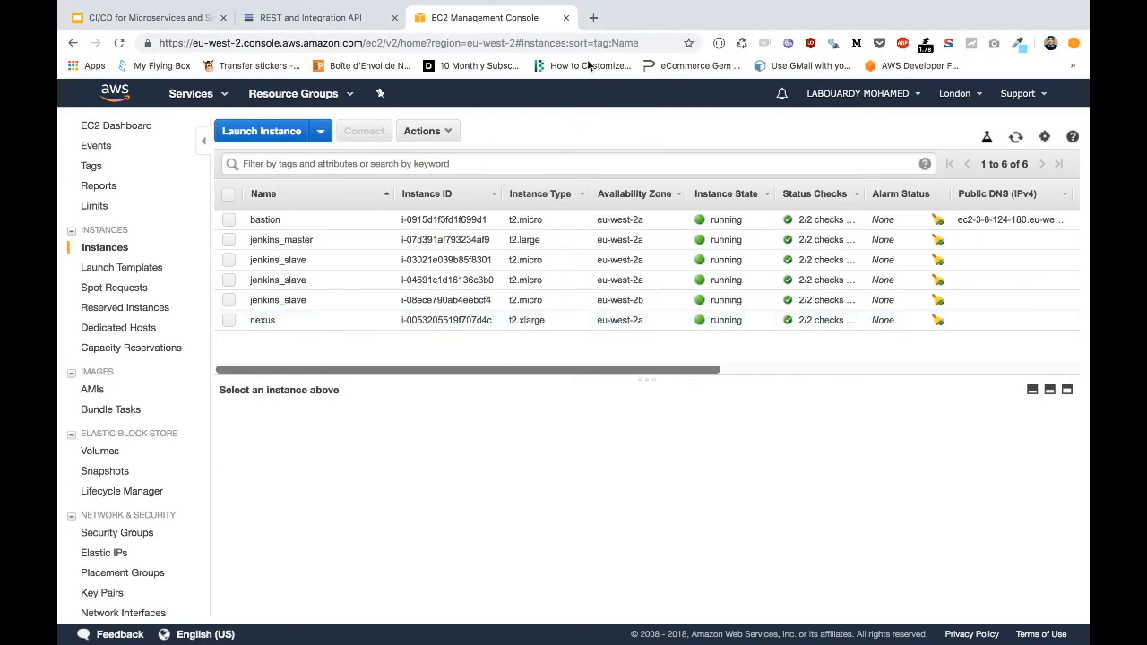
Browse to nexus.slowcoder.com, sign in as admin and enter the Administration area
left_click(593, 18)
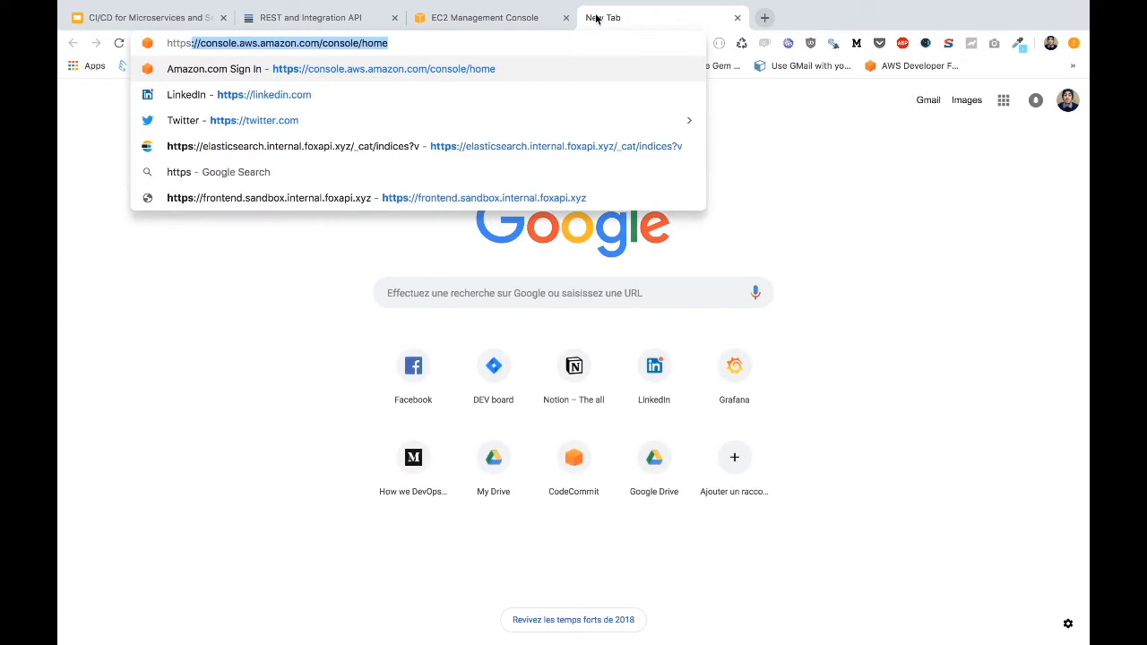
type("https://sl")
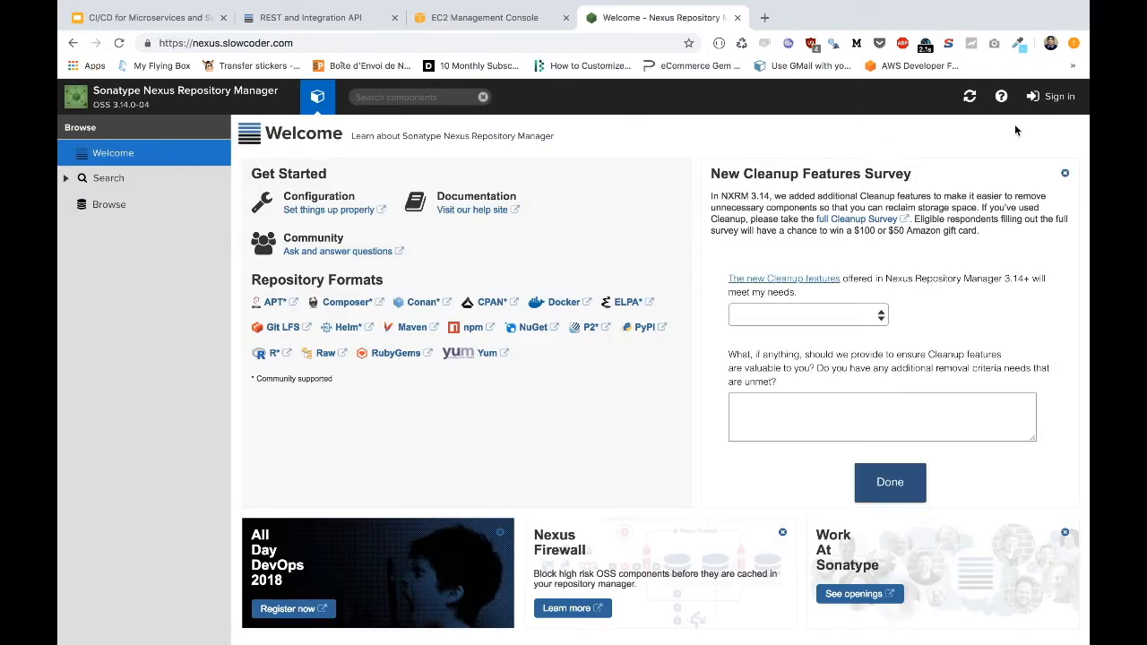
mouse_move(1066, 119)
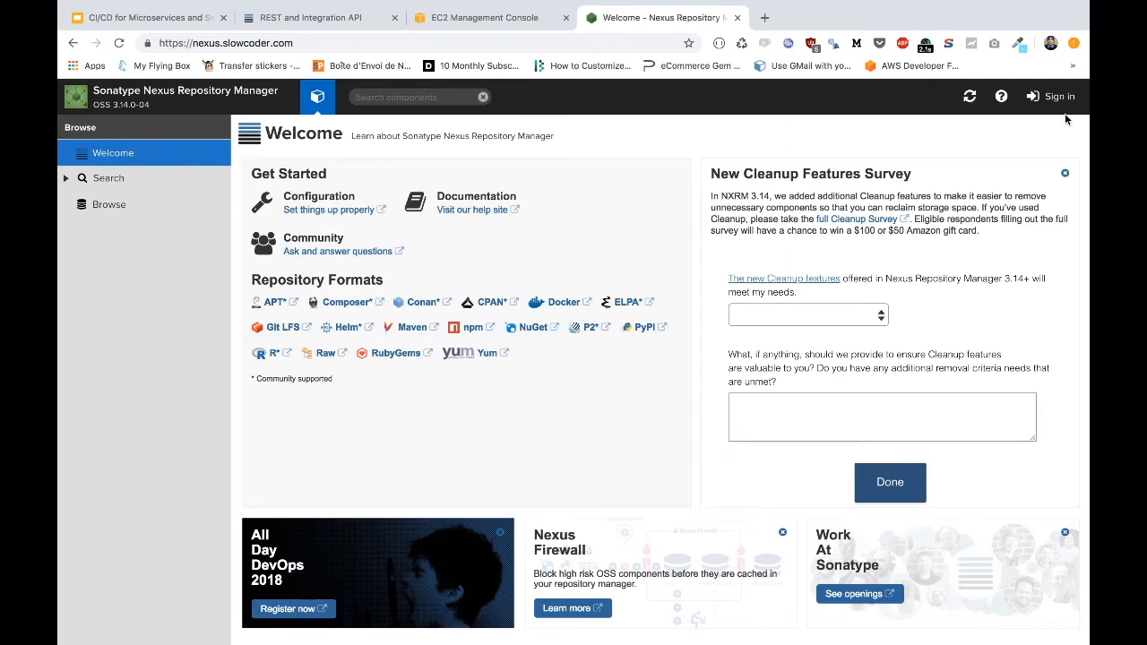
left_click(1058, 96)
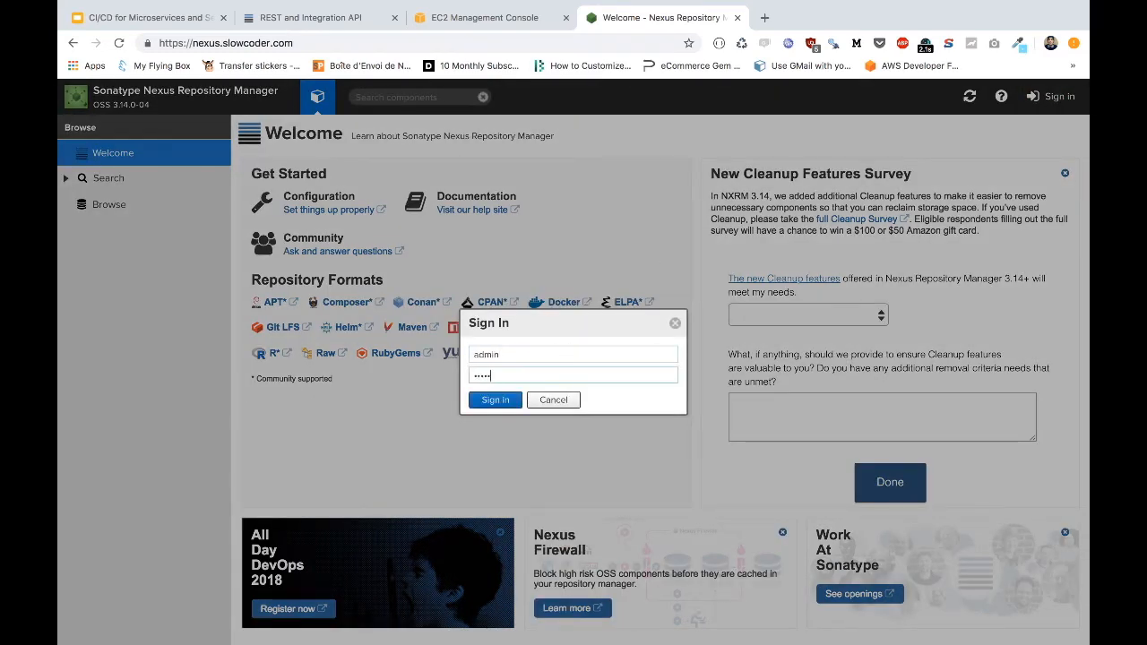
left_click(494, 400)
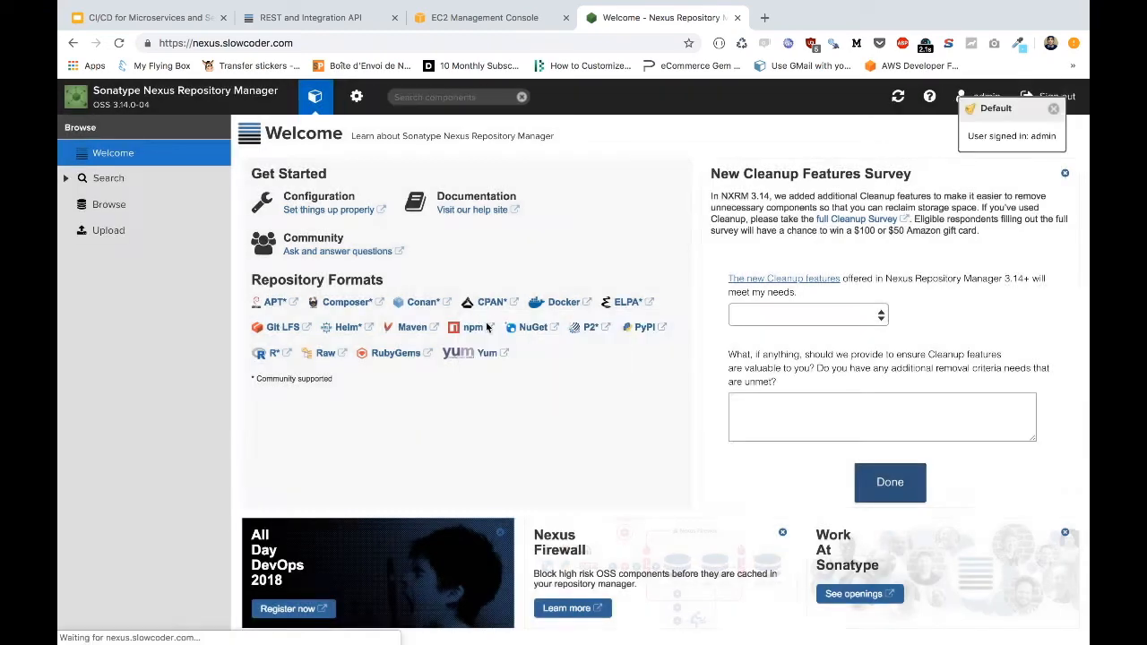
left_click(354, 97)
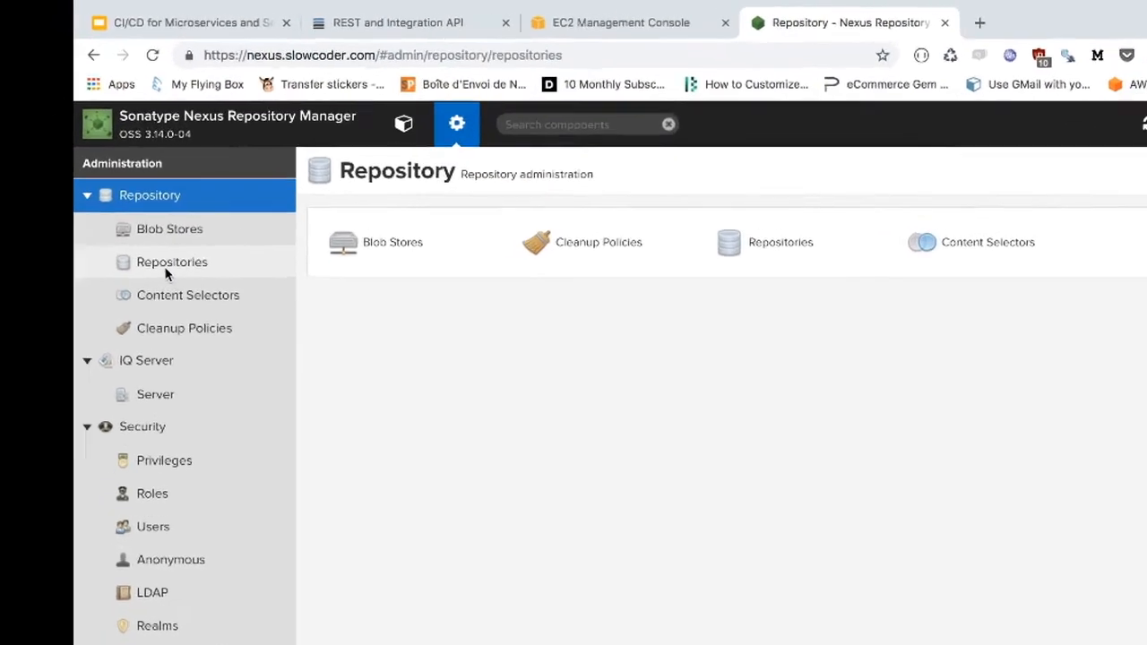
Show the Repositories list with the hosted docker repository demo online
left_click(172, 261)
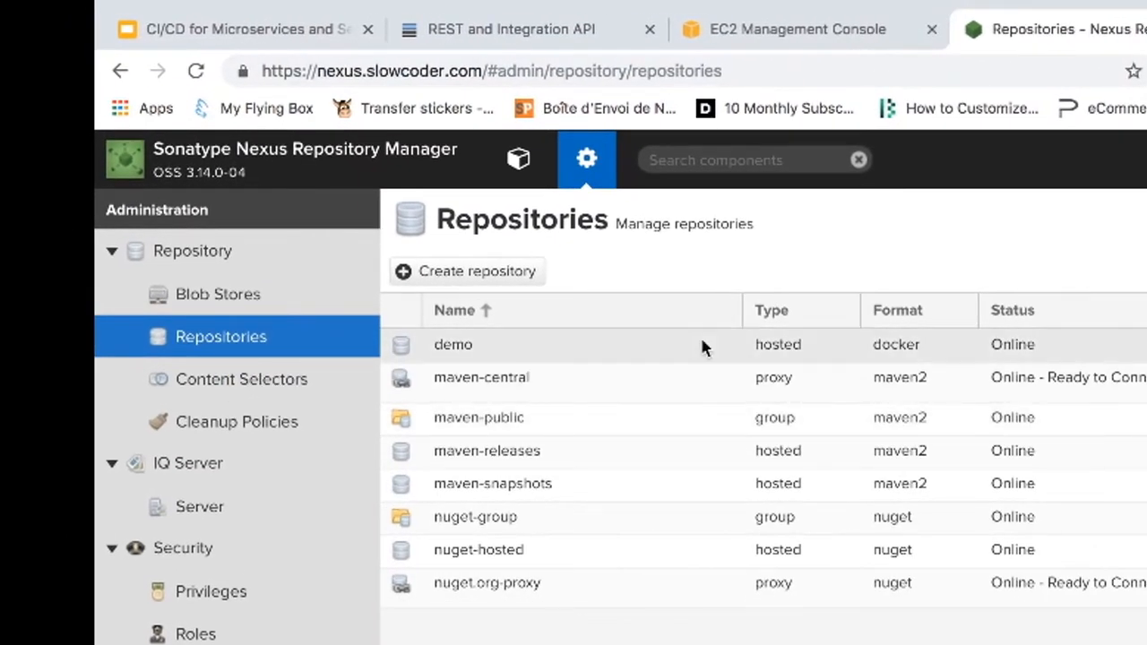
mouse_move(602, 356)
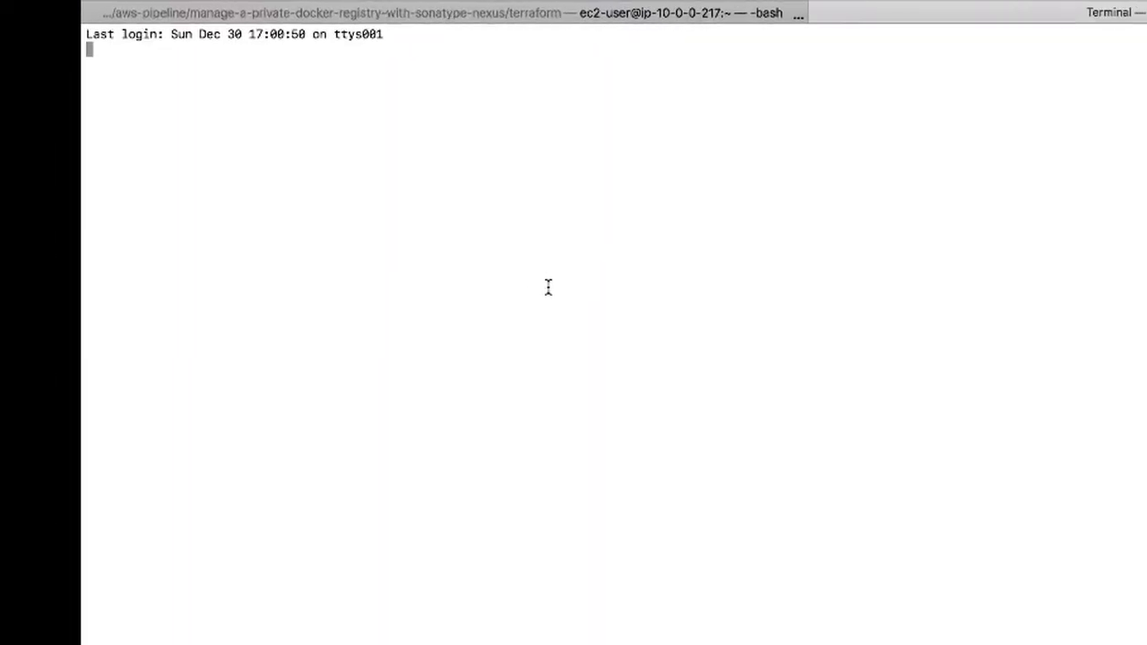
docker pull alpine and tag it as registry.slowcoder.com/demo/mlabouardy/alpine
type("docker")
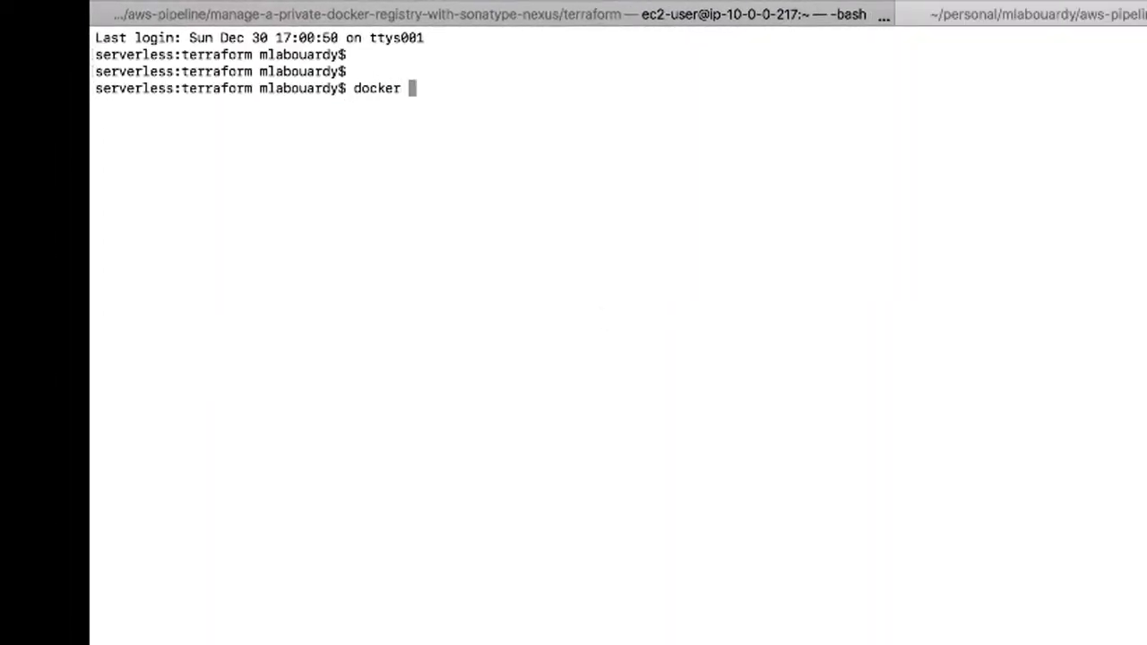
type("pu")
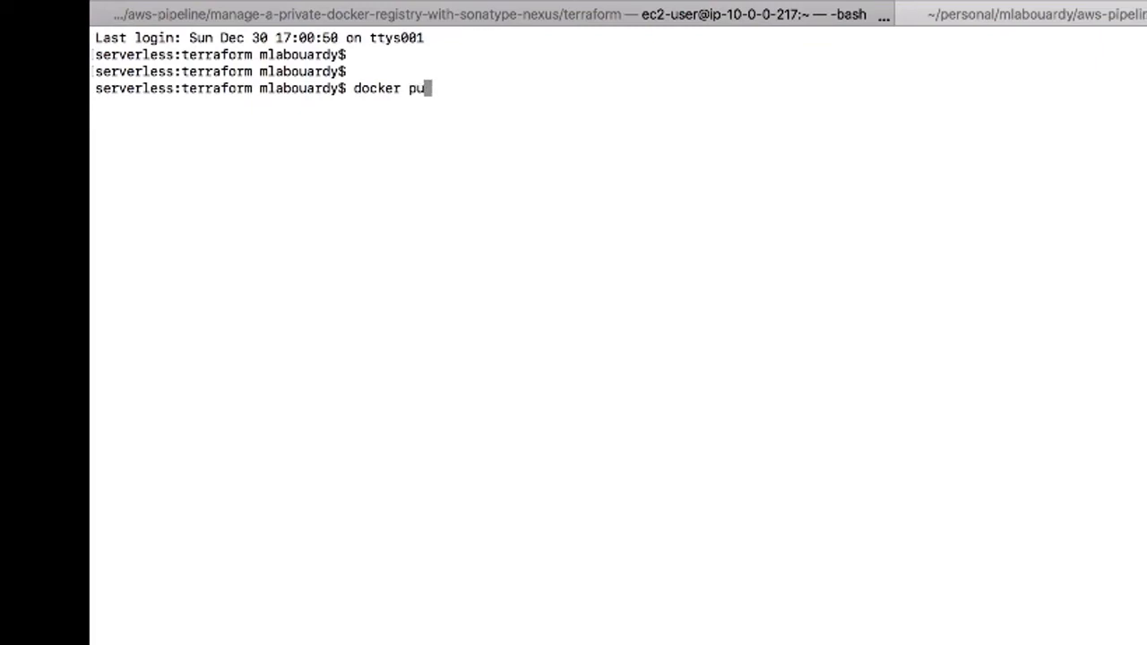
type("ll alpine")
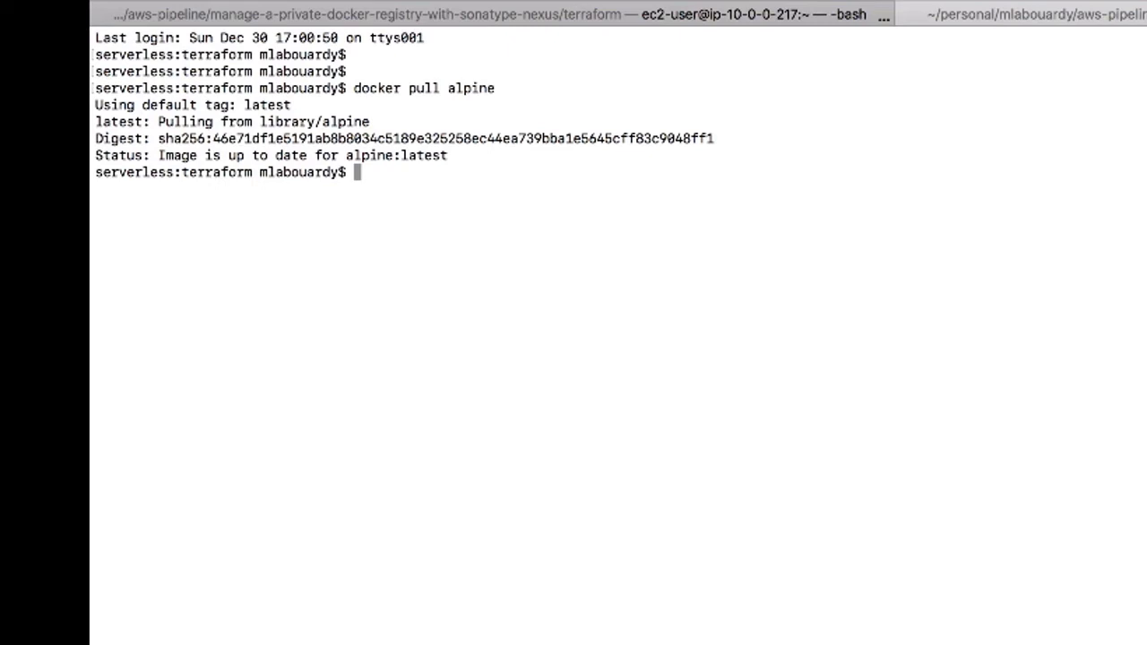
type("docker tag al")
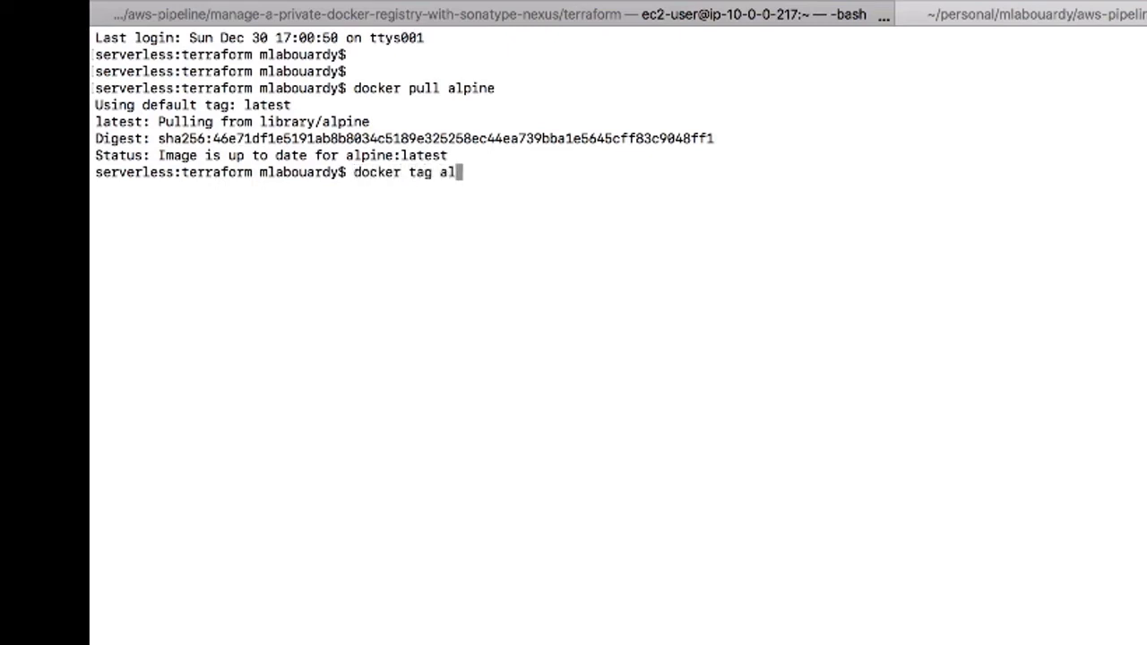
type("pine registry")
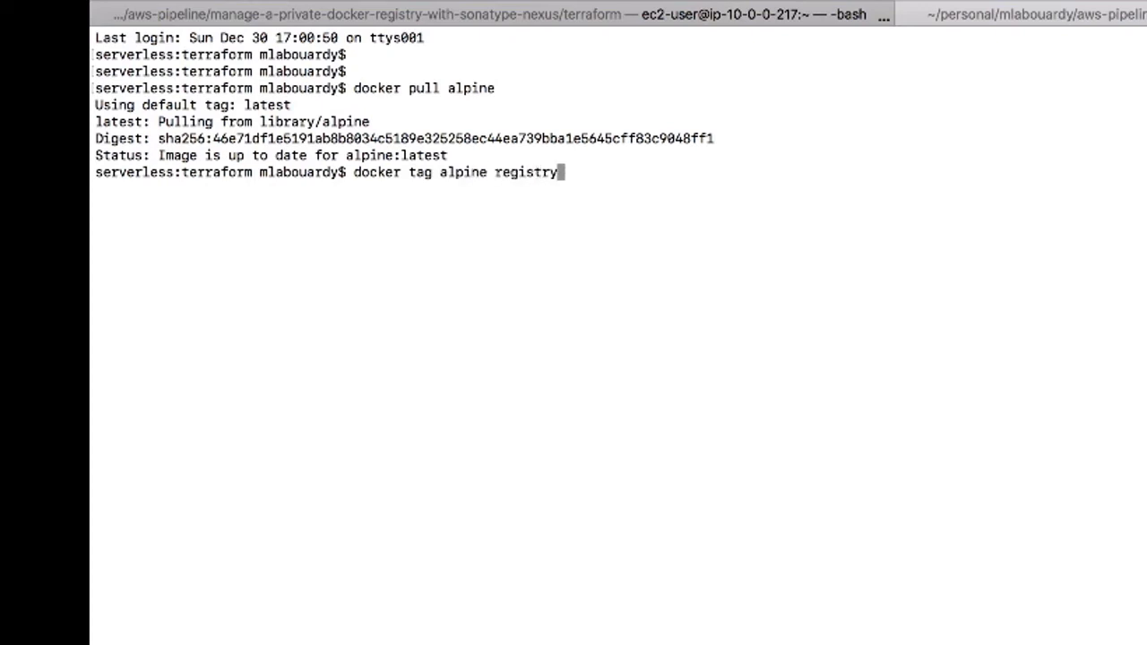
type(".slowcoder.")
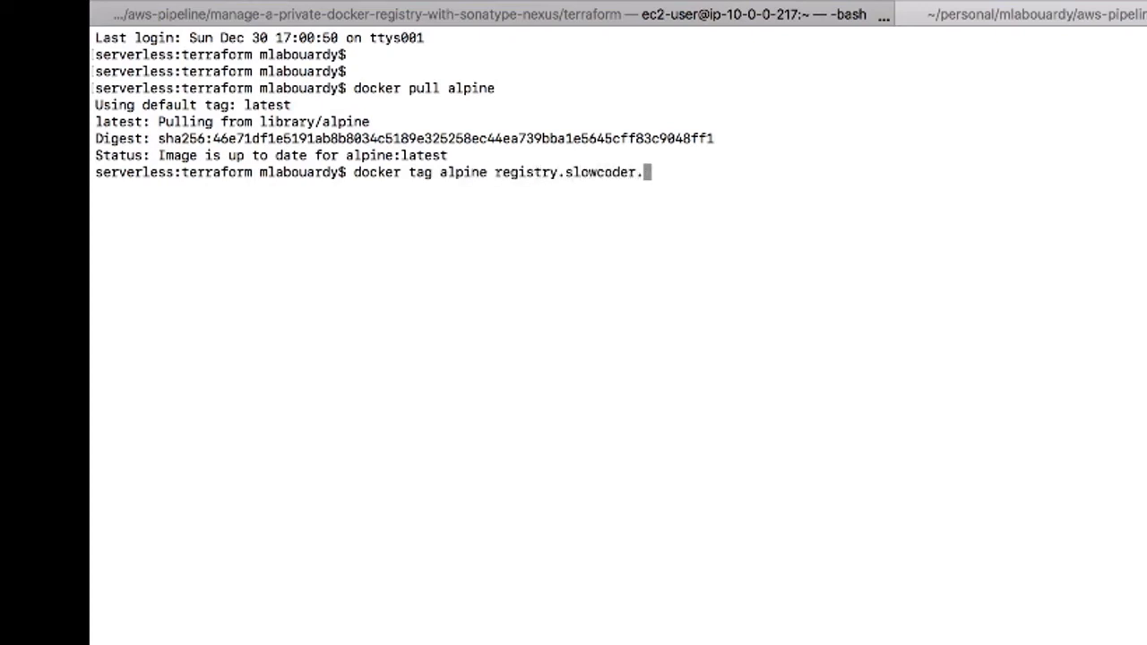
type("com/demo/m")
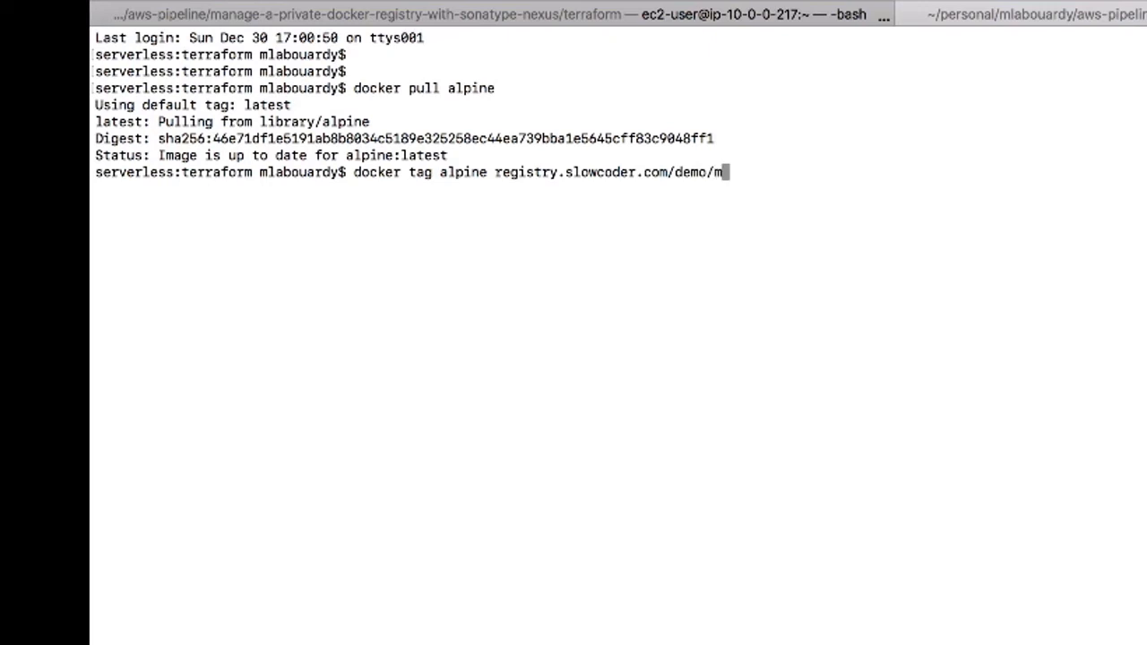
type("labouardy/")
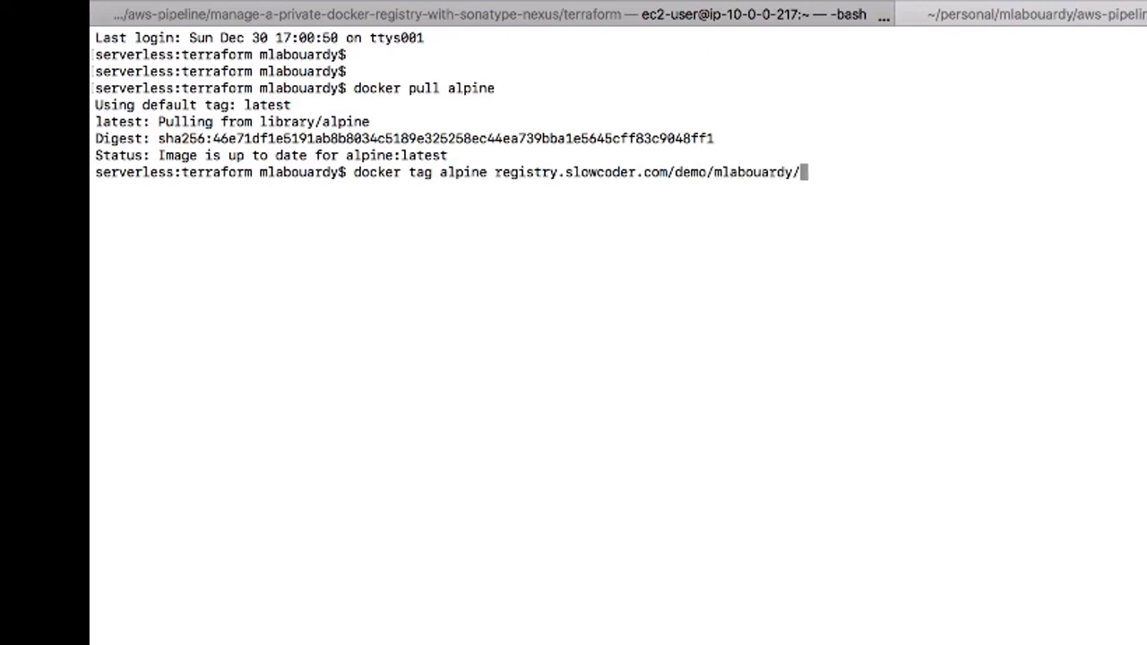
type("alpine")
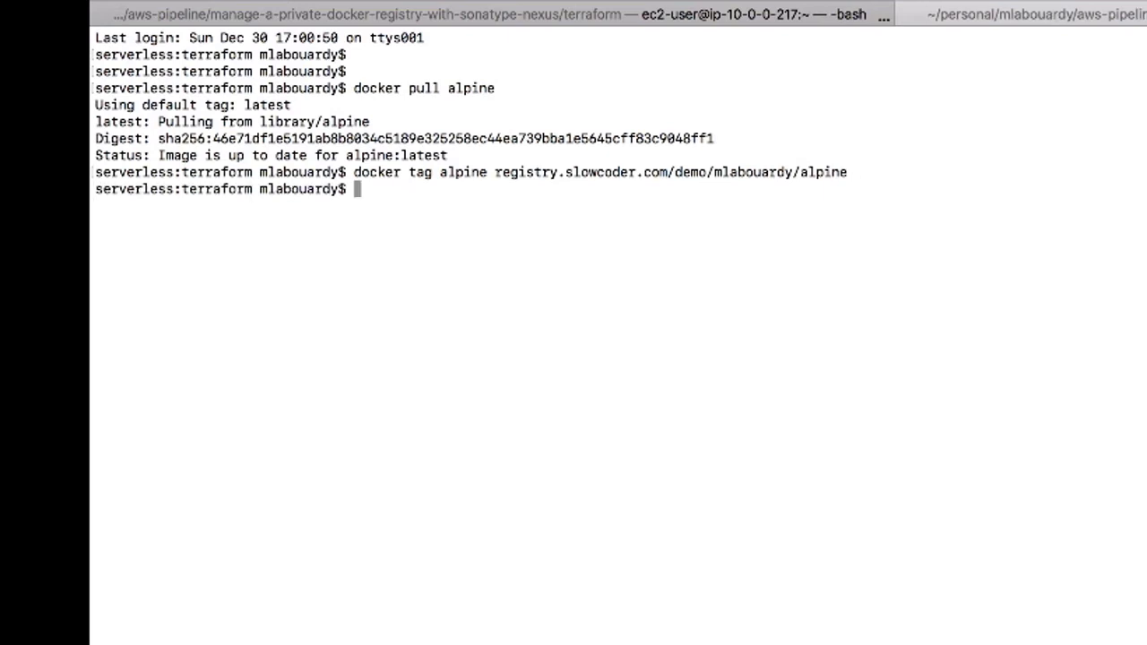
docker login to registry.slowcoder.com/demo as admin
type("docker log")
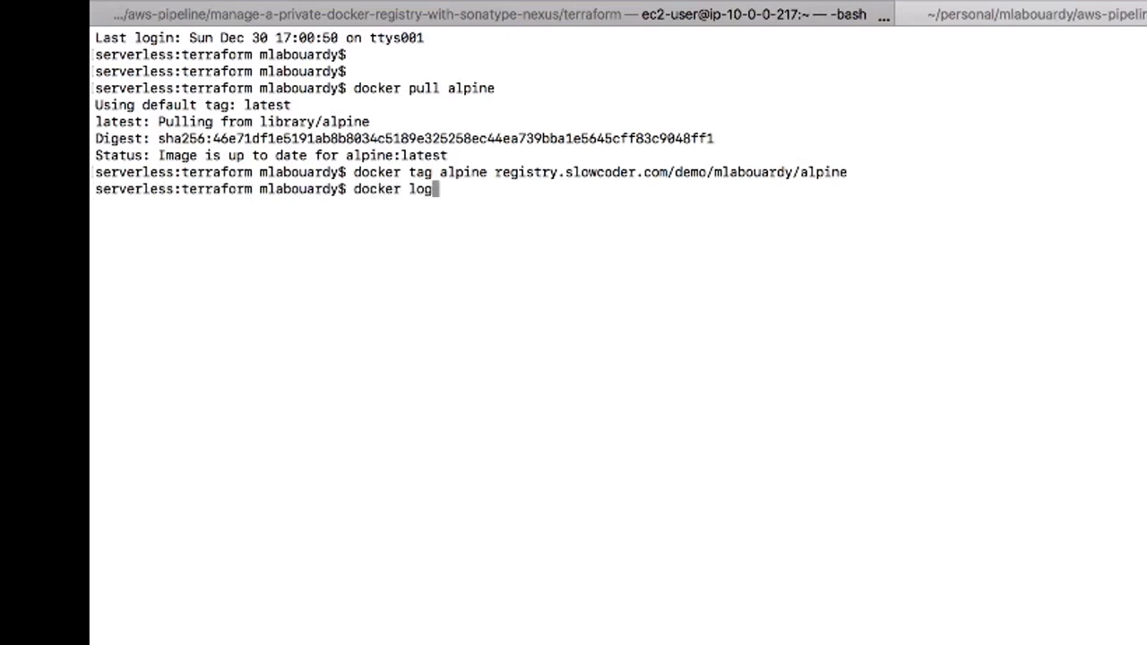
type("i")
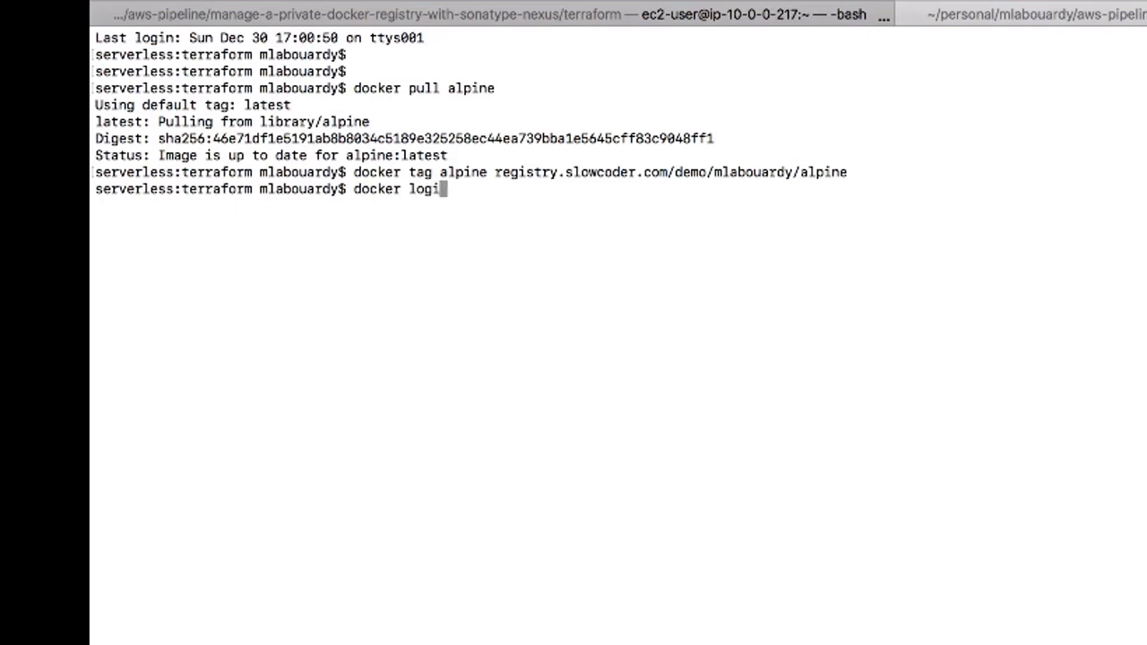
type("n")
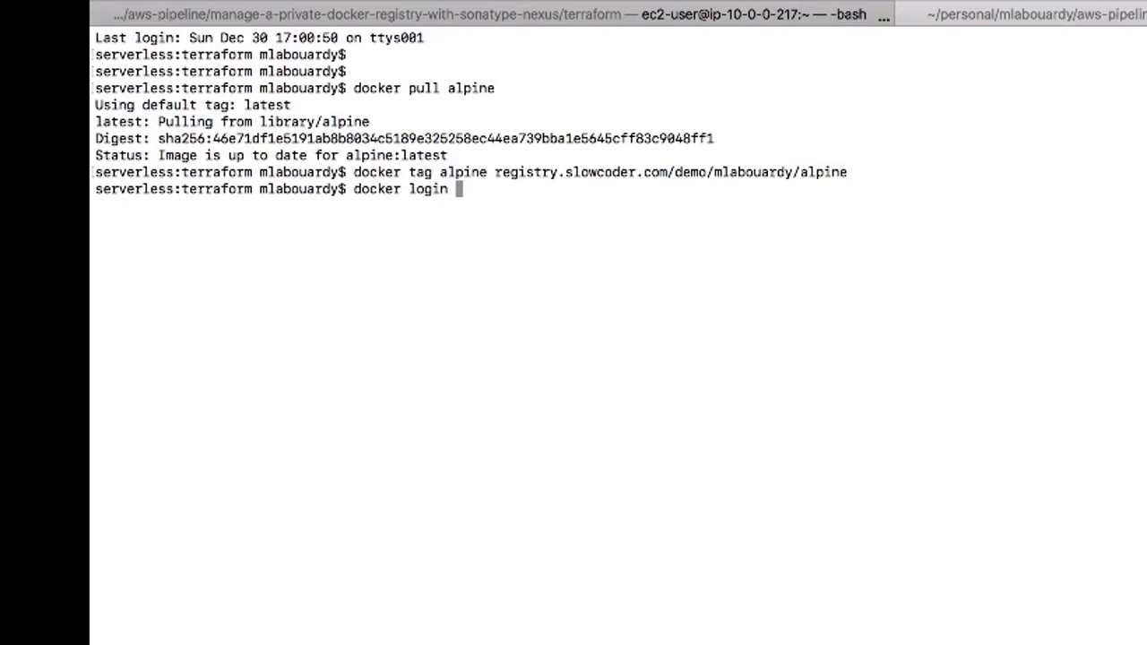
type("registry.slow")
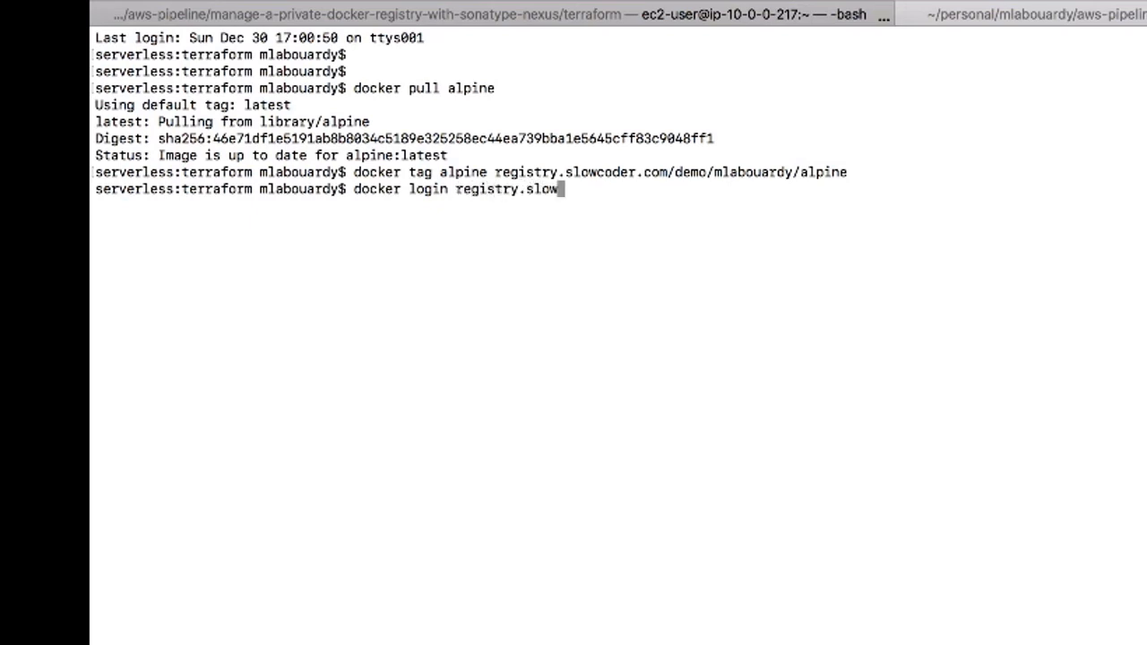
type("coder.com/demo")
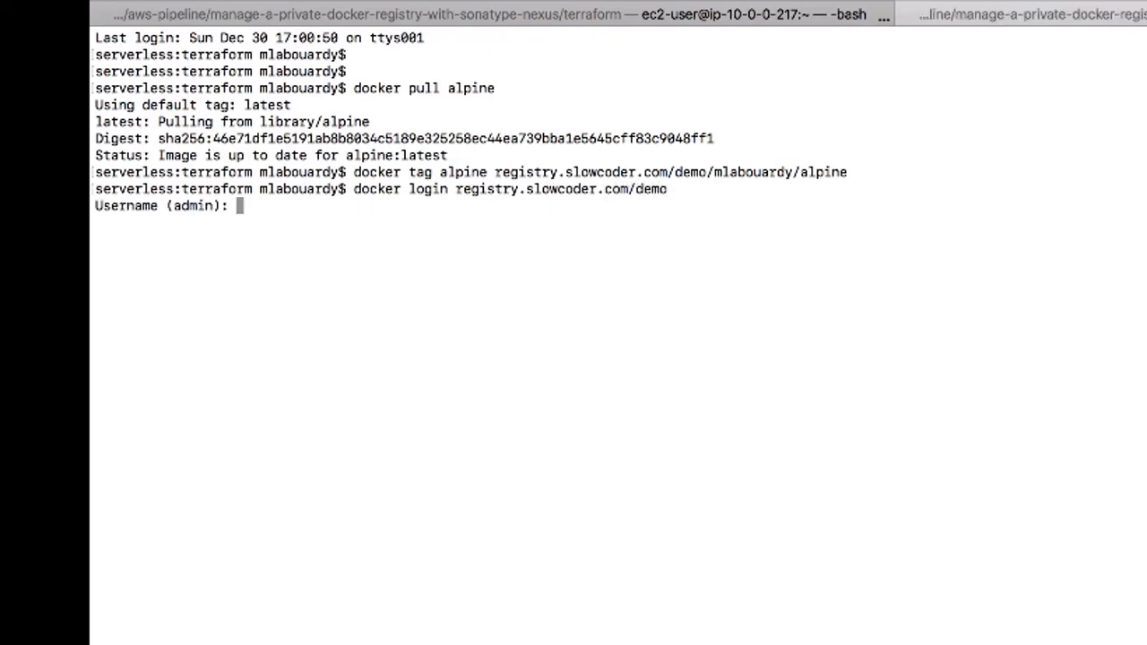
type("admin")
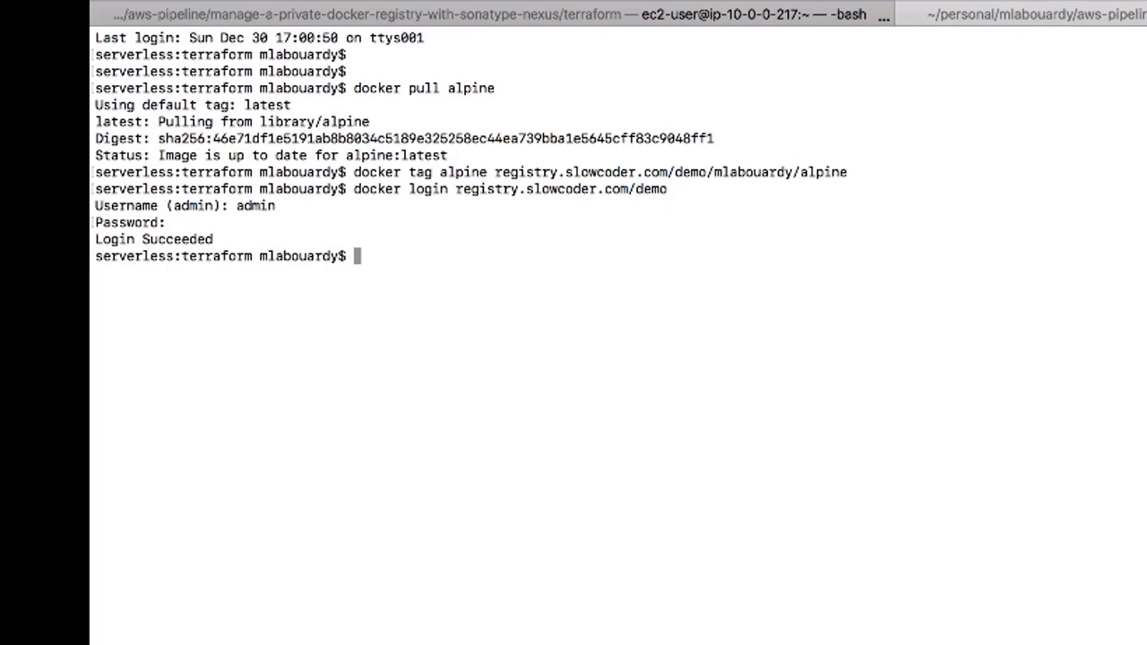
docker push registry.slowcoder.com/demo/mlabouardy/alpine to the private registry
type("docker push")
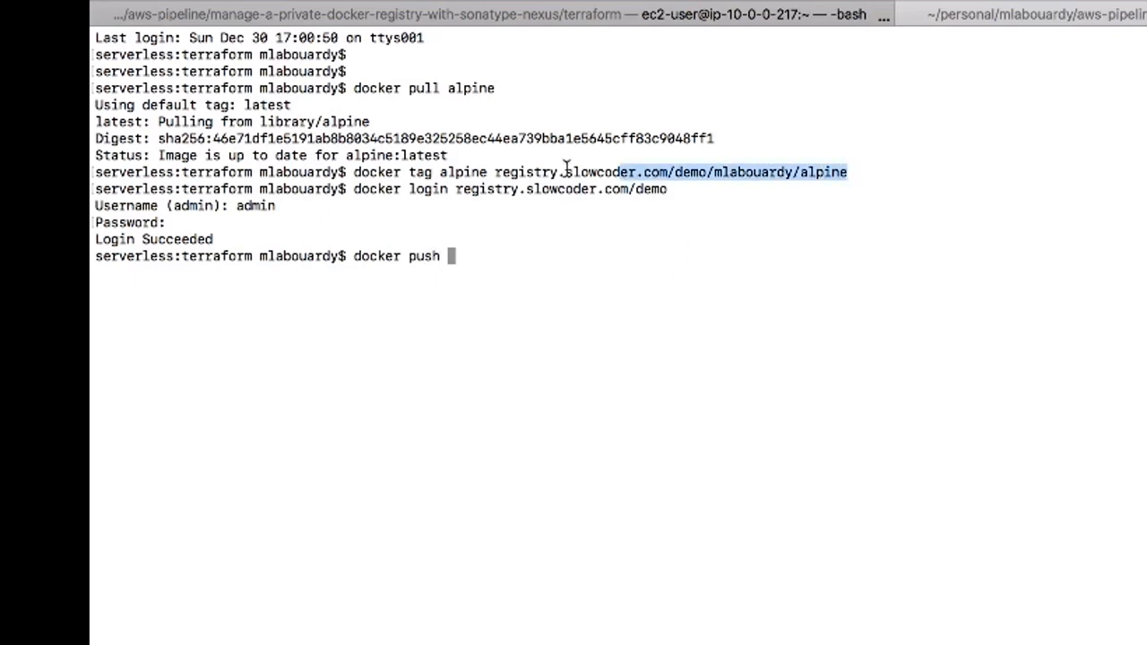
type("registry.slowcoder.com/demo/mlabouardy/alpine")
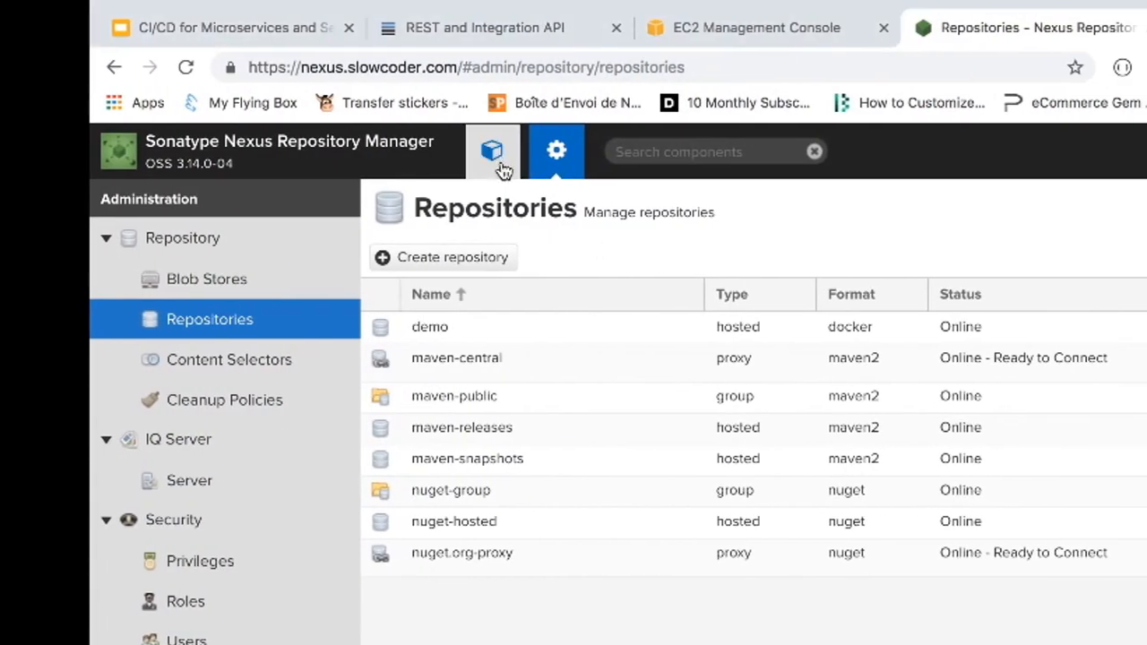
Browse the contents of the demo repository in Nexus Repository Manager
left_click(491, 150)
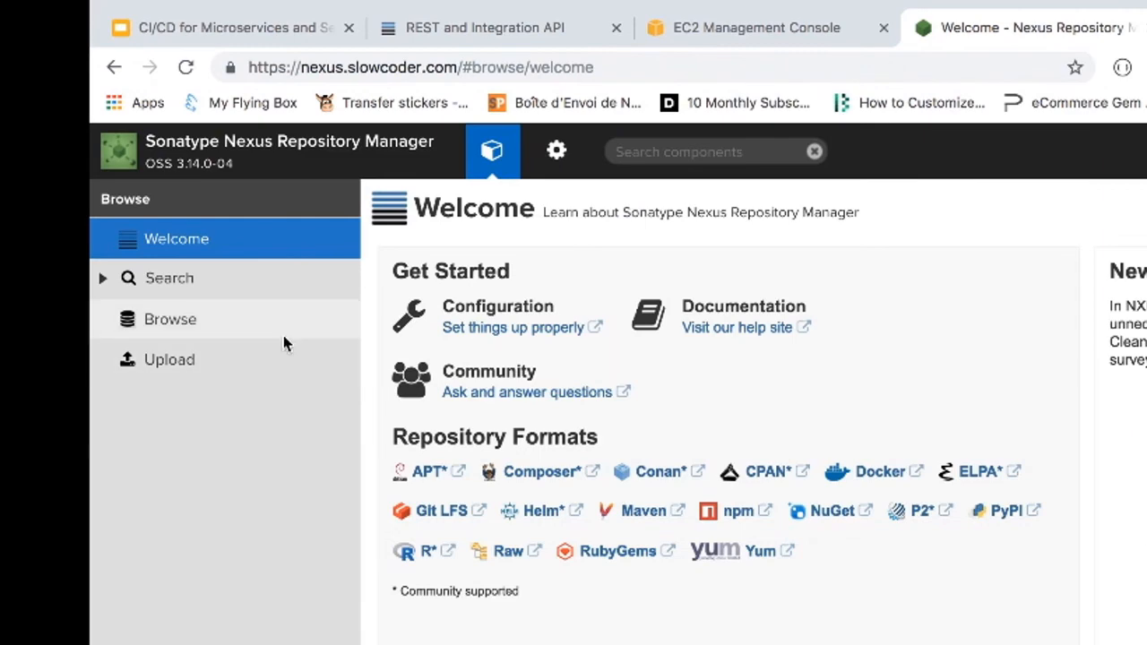
left_click(169, 319)
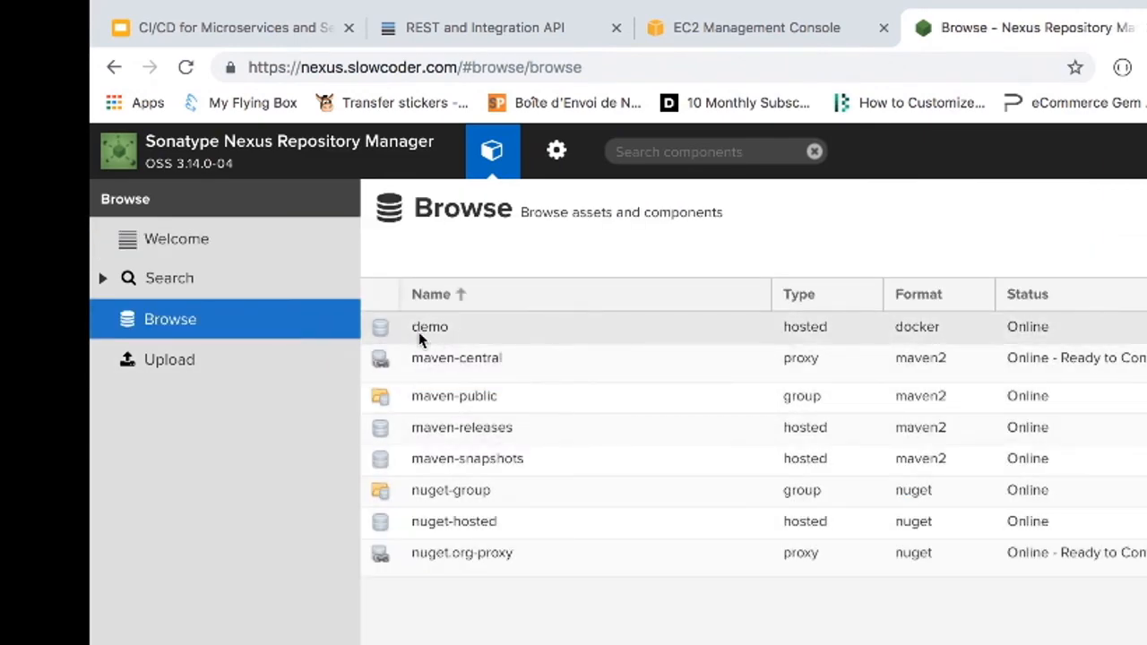
left_click(430, 326)
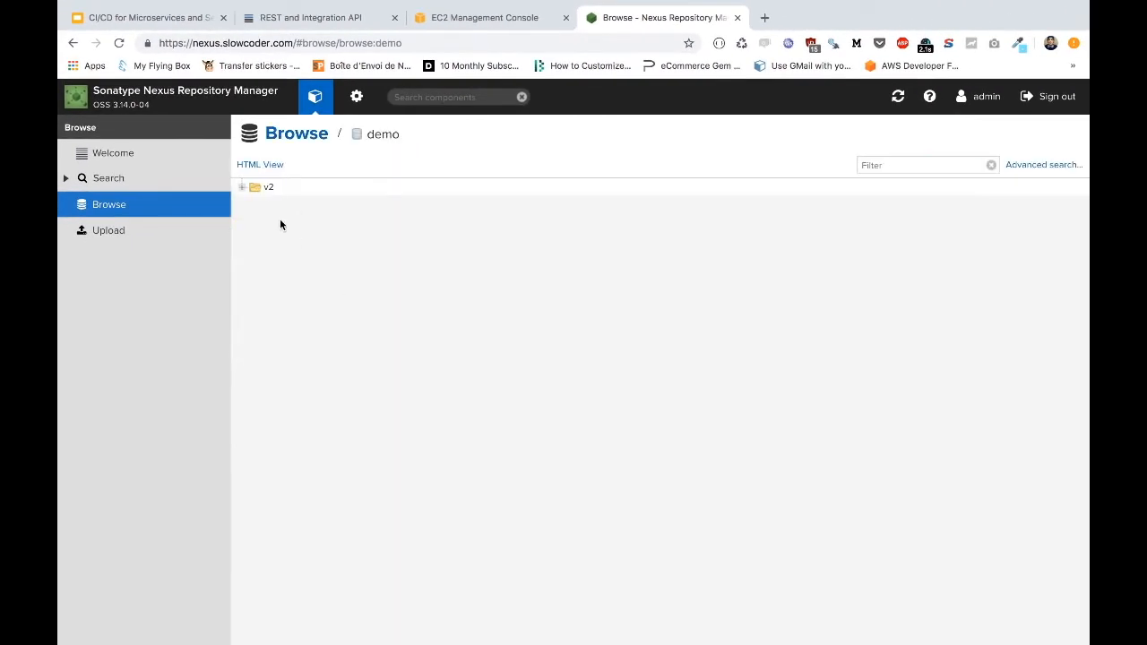
Expand v2 > demo > mlabouardy > alpine > tags to reveal the latest tag
left_click(242, 186)
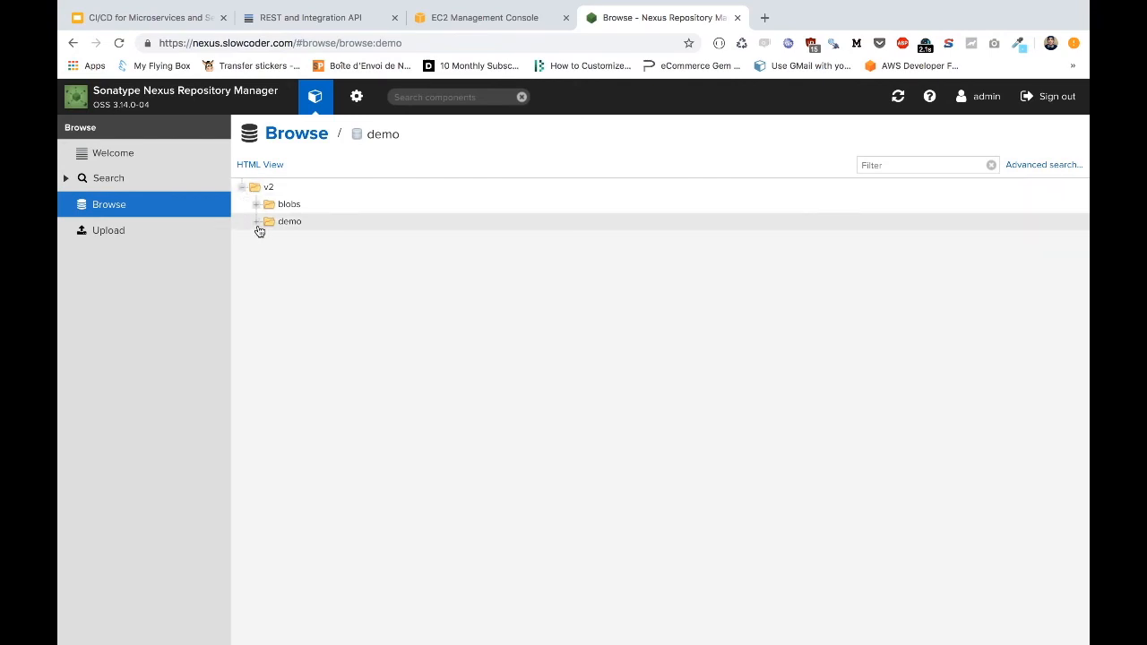
left_click(259, 222)
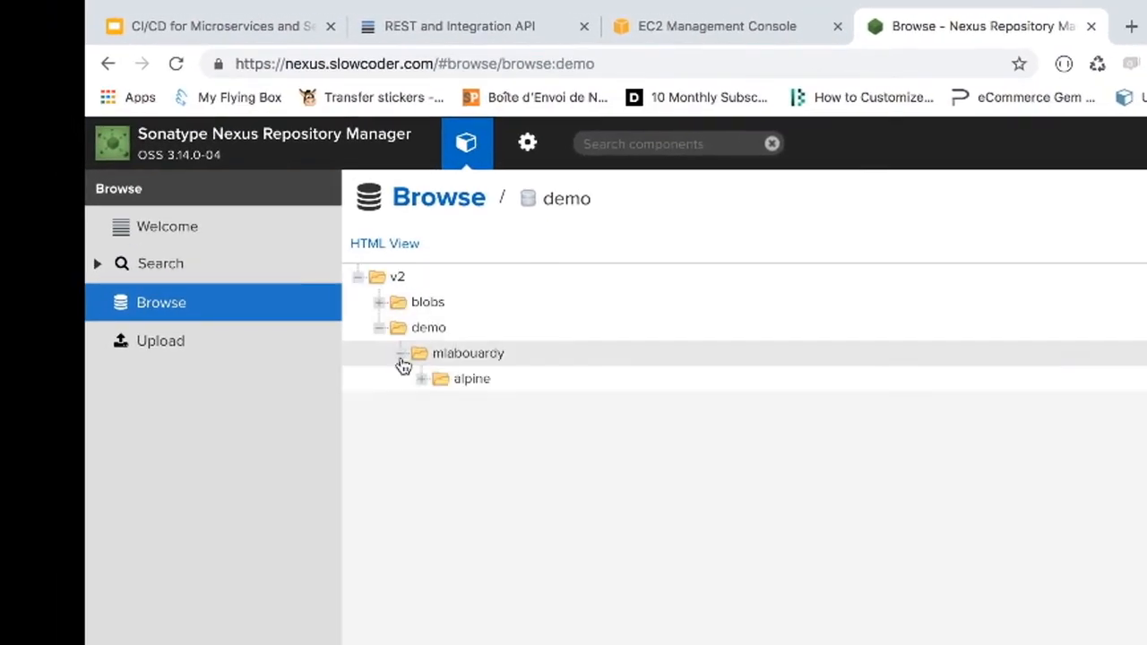
left_click(439, 378)
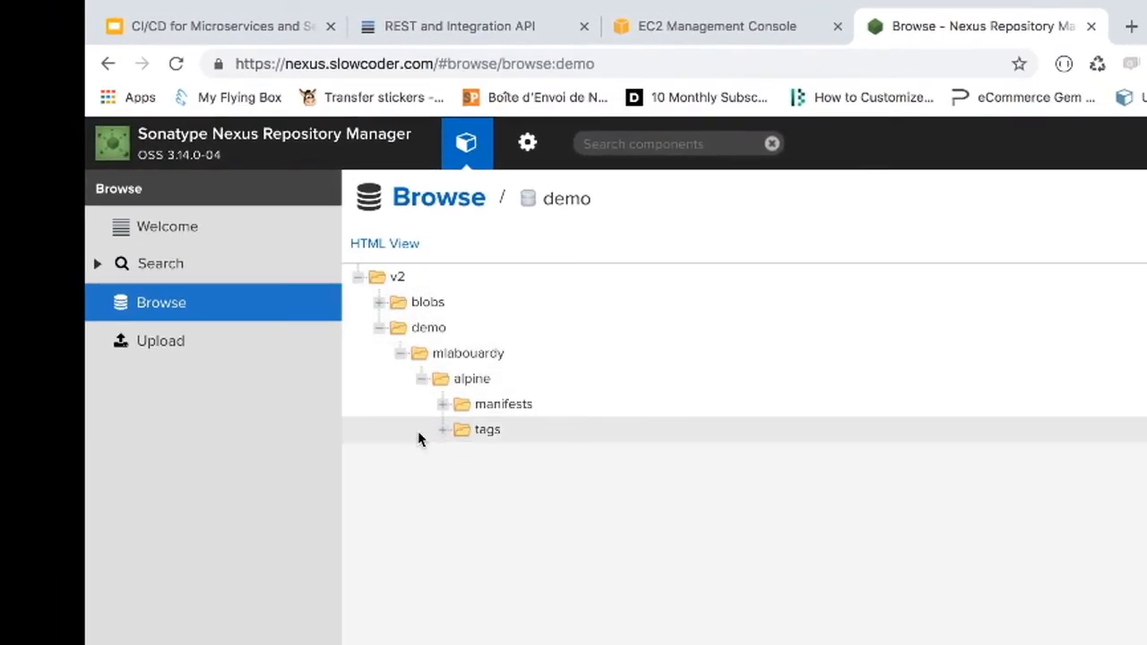
left_click(443, 430)
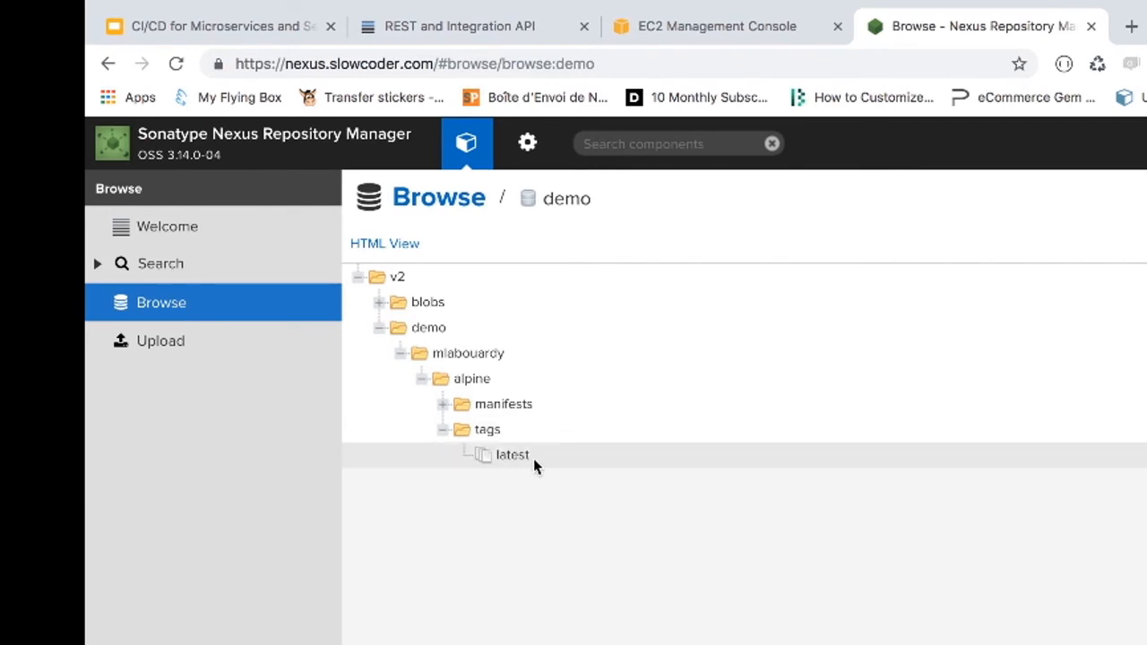